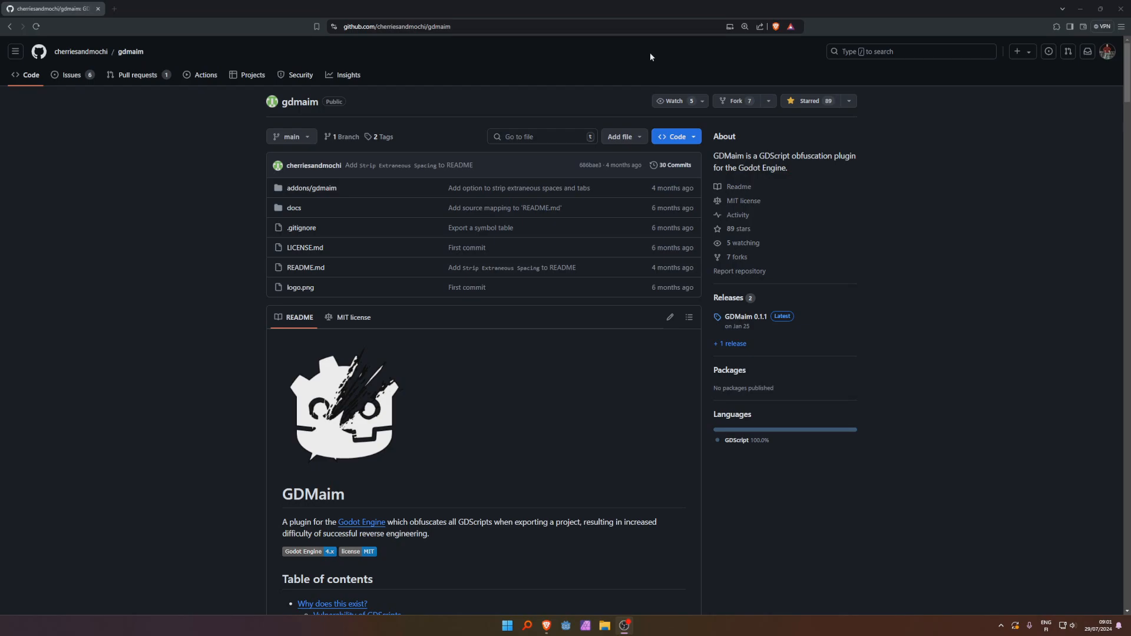
{"action": "mouse_move", "coordinate": [671, 166]}
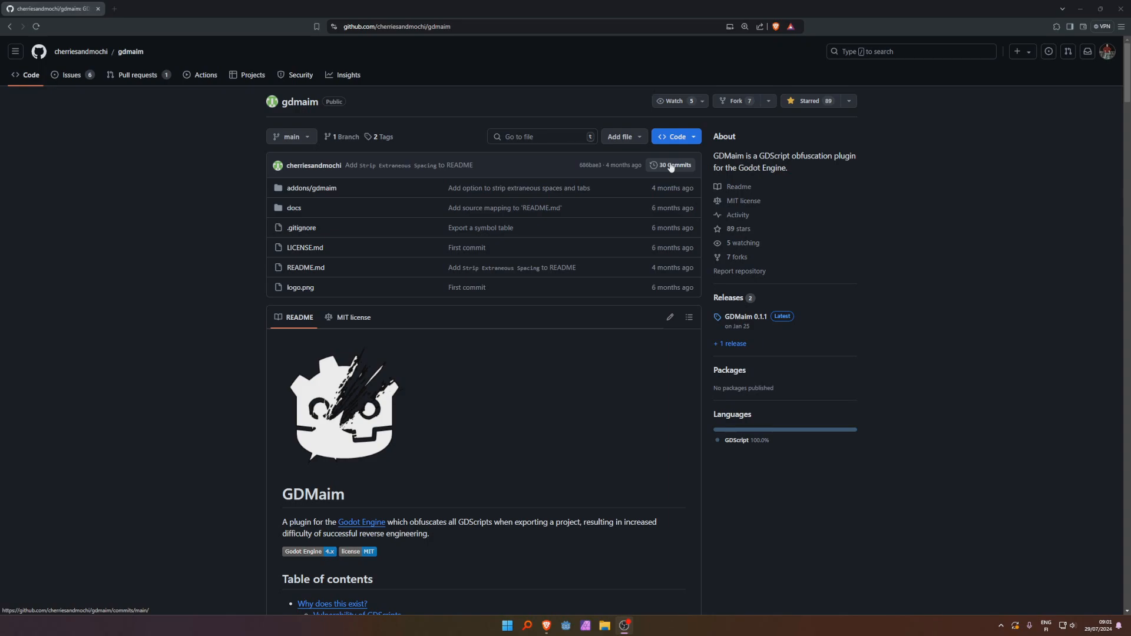
{"action": "mouse_move", "coordinate": [683, 152]}
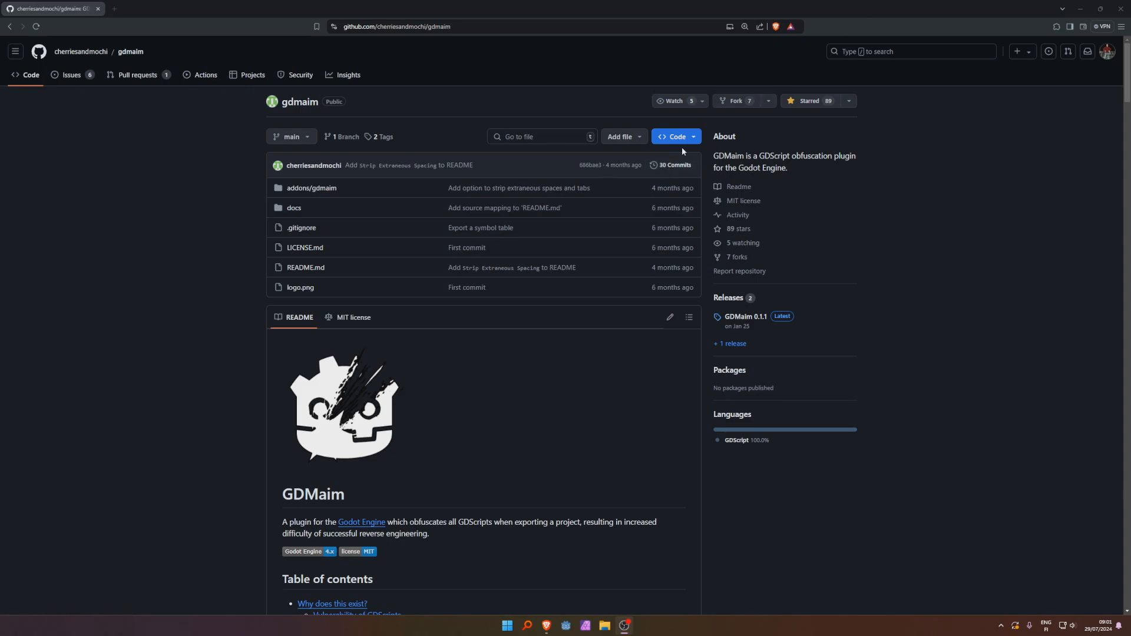
{"action": "mouse_move", "coordinate": [321, 228]}
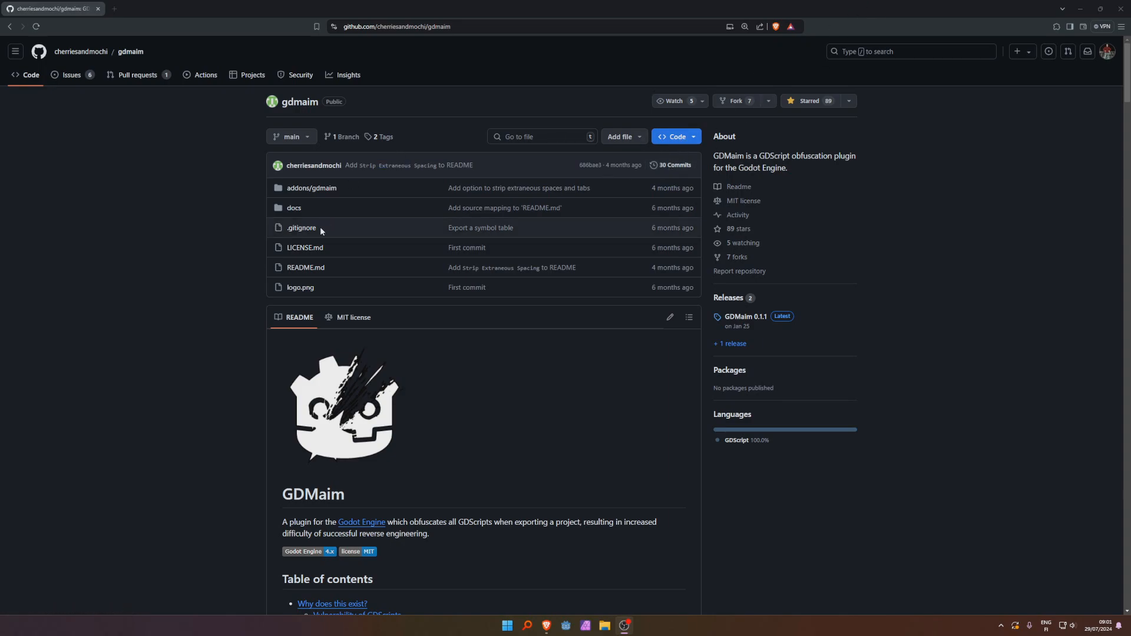
- Download the gdmaim repository as a ZIP and view the GDMaim 0.1.1 release page
{"action": "left_click", "coordinate": [675, 136]}
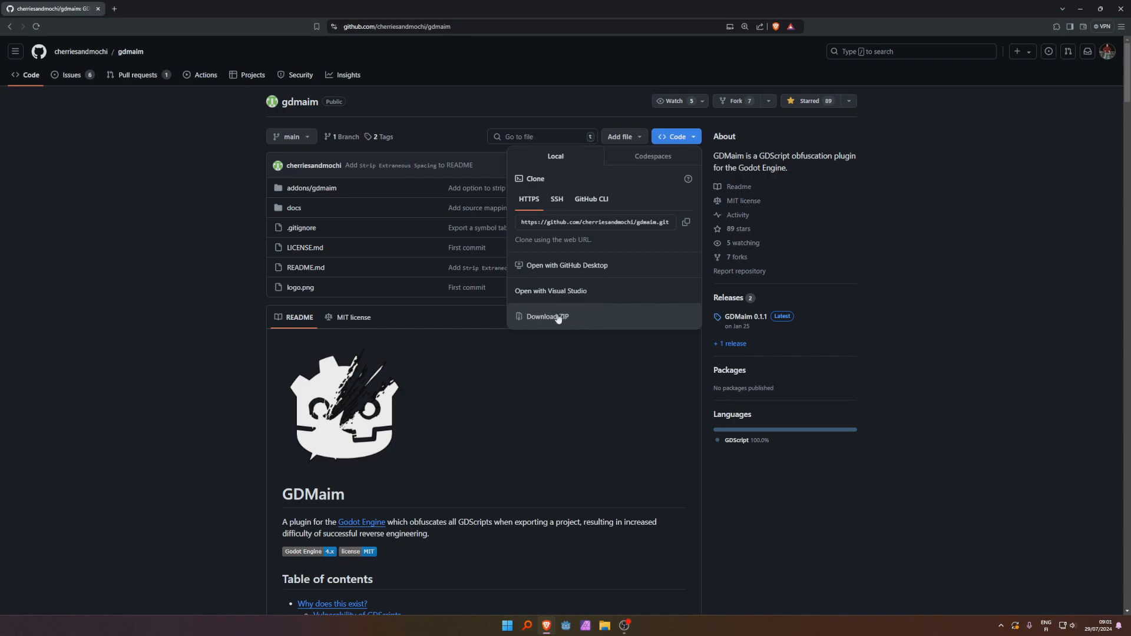
{"action": "left_click", "coordinate": [675, 136]}
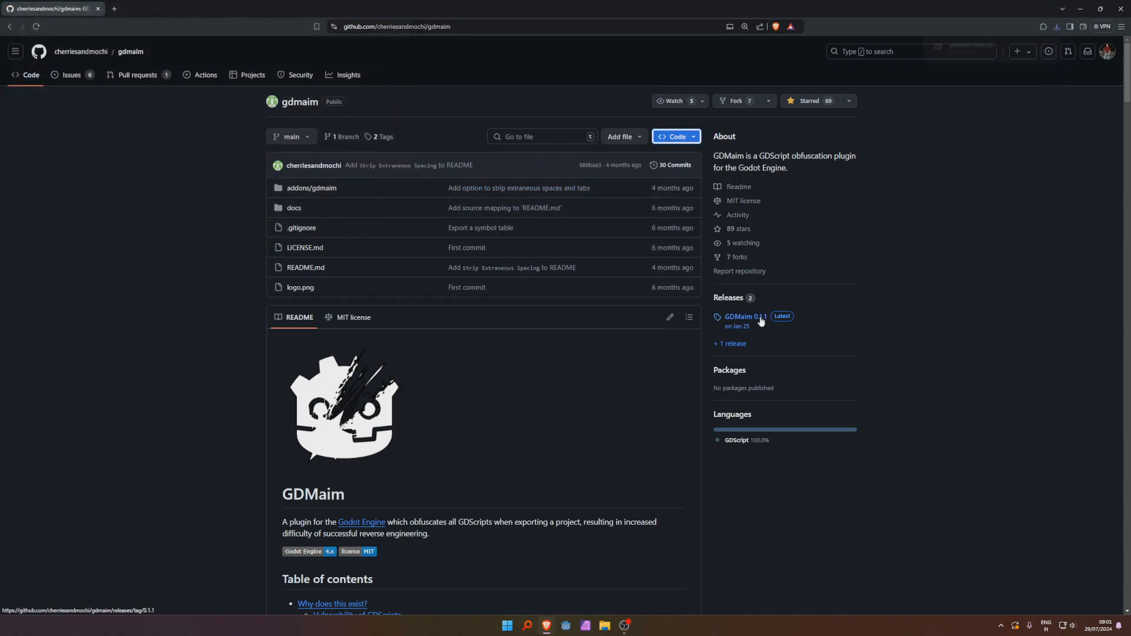
{"action": "left_click", "coordinate": [745, 315]}
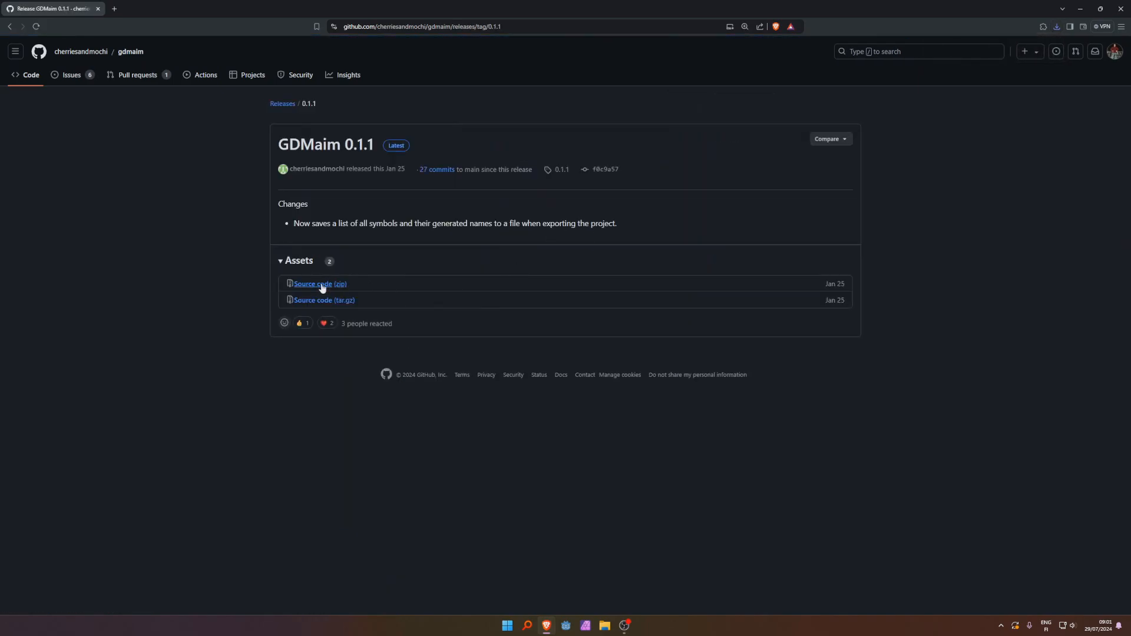
{"action": "mouse_move", "coordinate": [315, 282]}
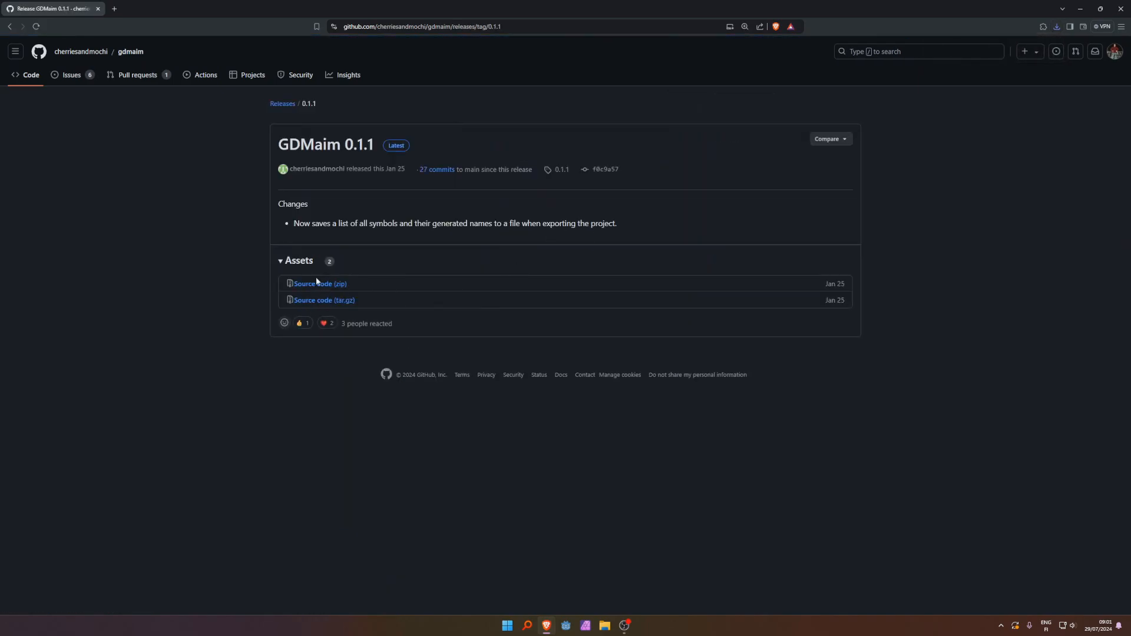
{"action": "left_click", "coordinate": [298, 260]}
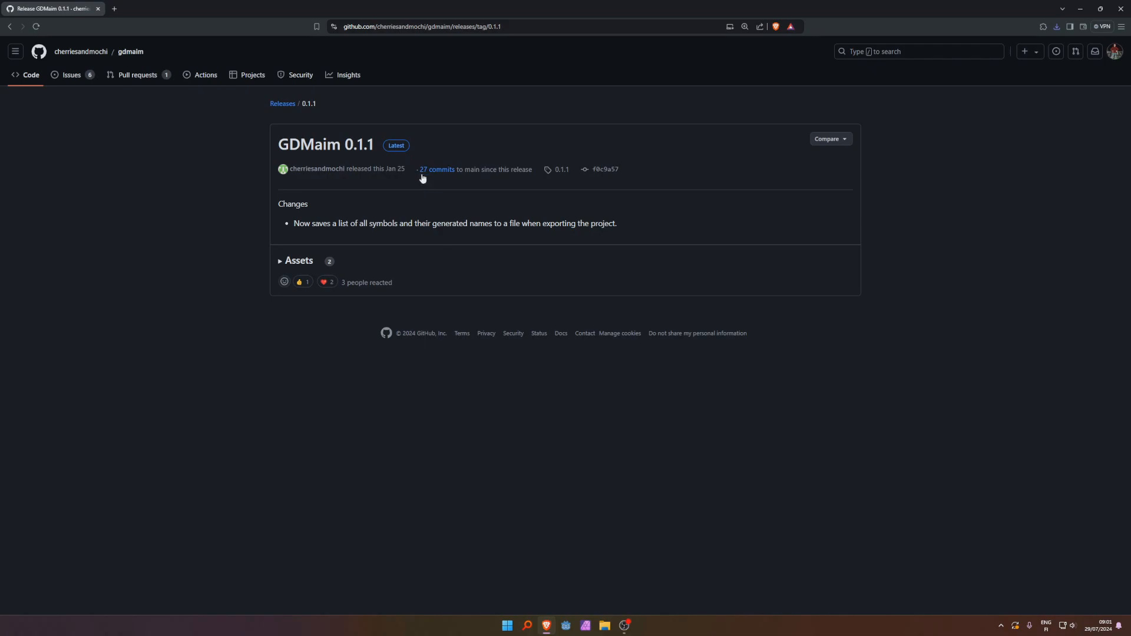
{"action": "mouse_move", "coordinate": [437, 170]}
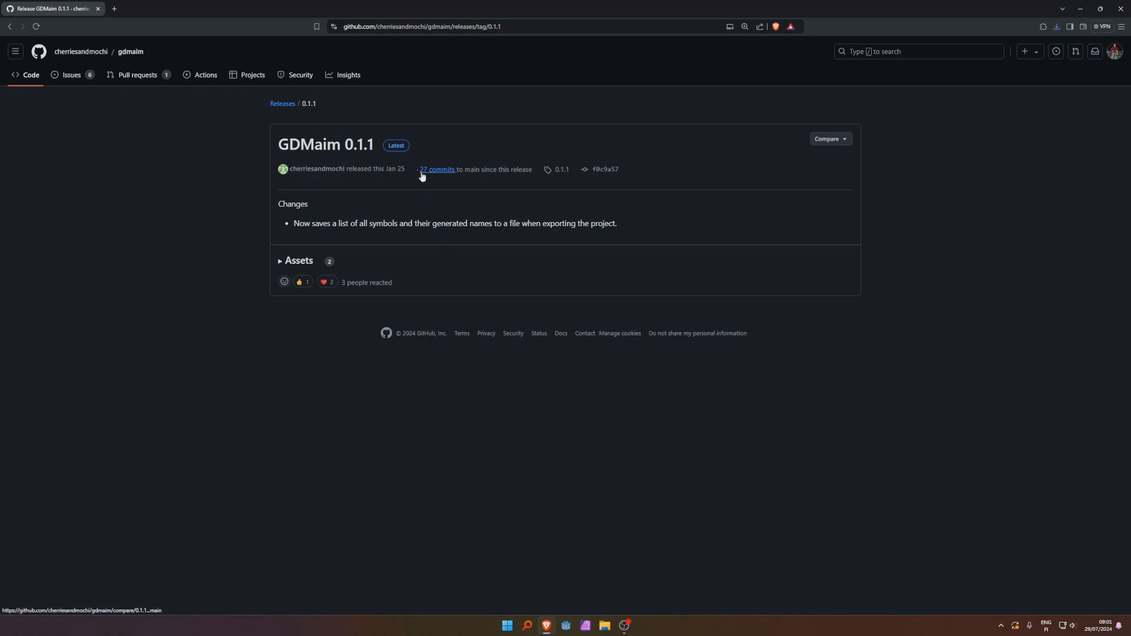
{"action": "left_click", "coordinate": [282, 103]}
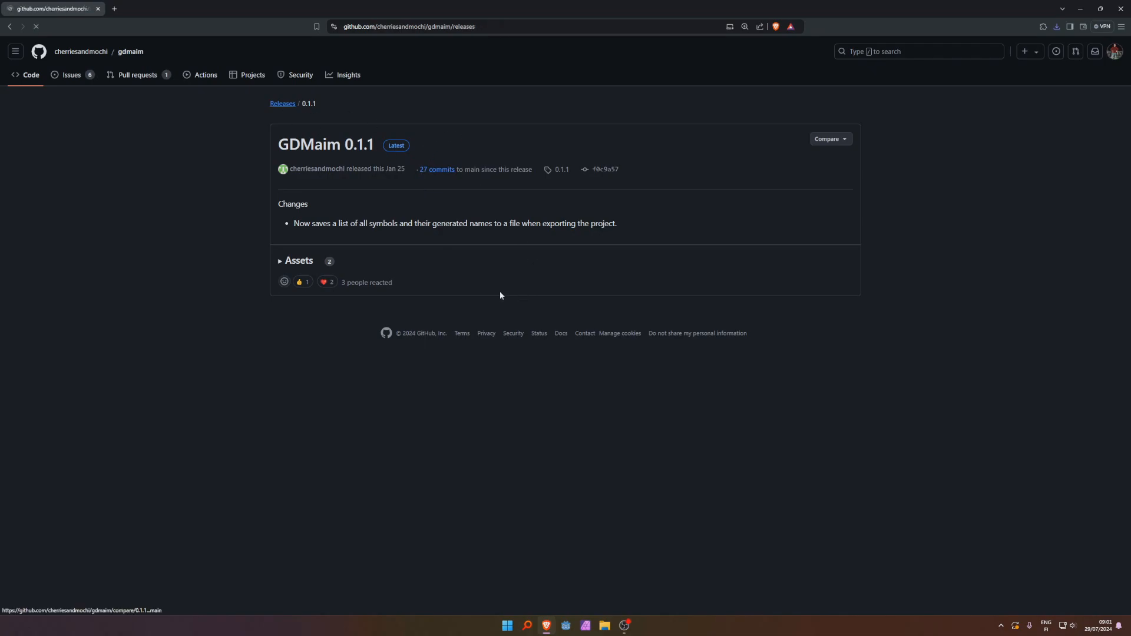
- Return to the gdmaim main page and open the downloaded gdmaim-main.zip archive
{"action": "left_click", "coordinate": [283, 103]}
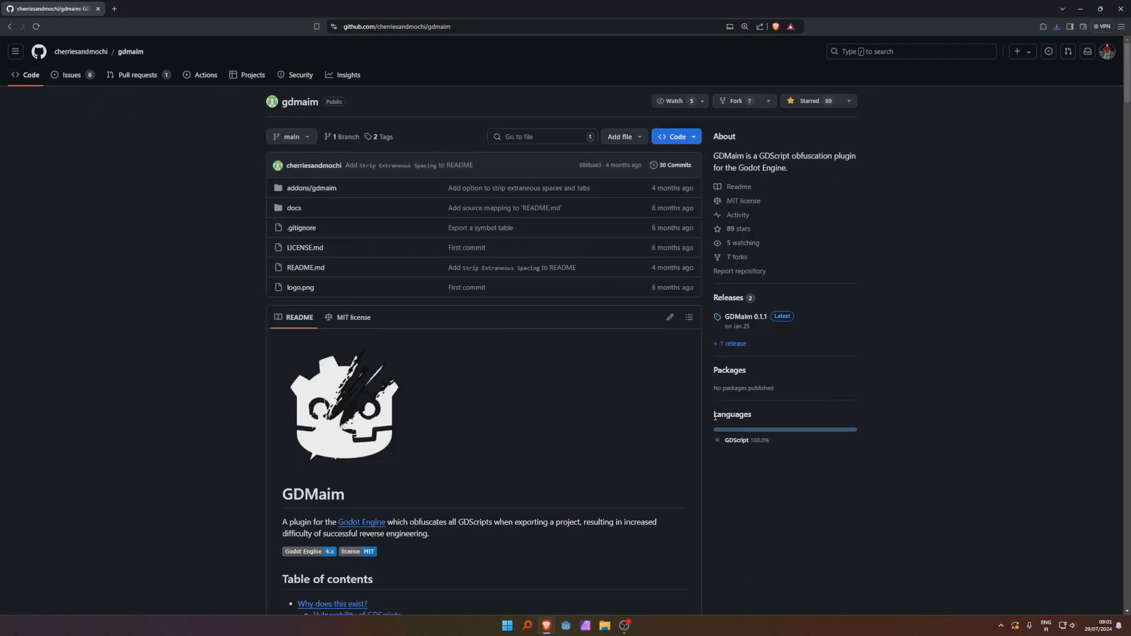
{"action": "mouse_move", "coordinate": [193, 133]}
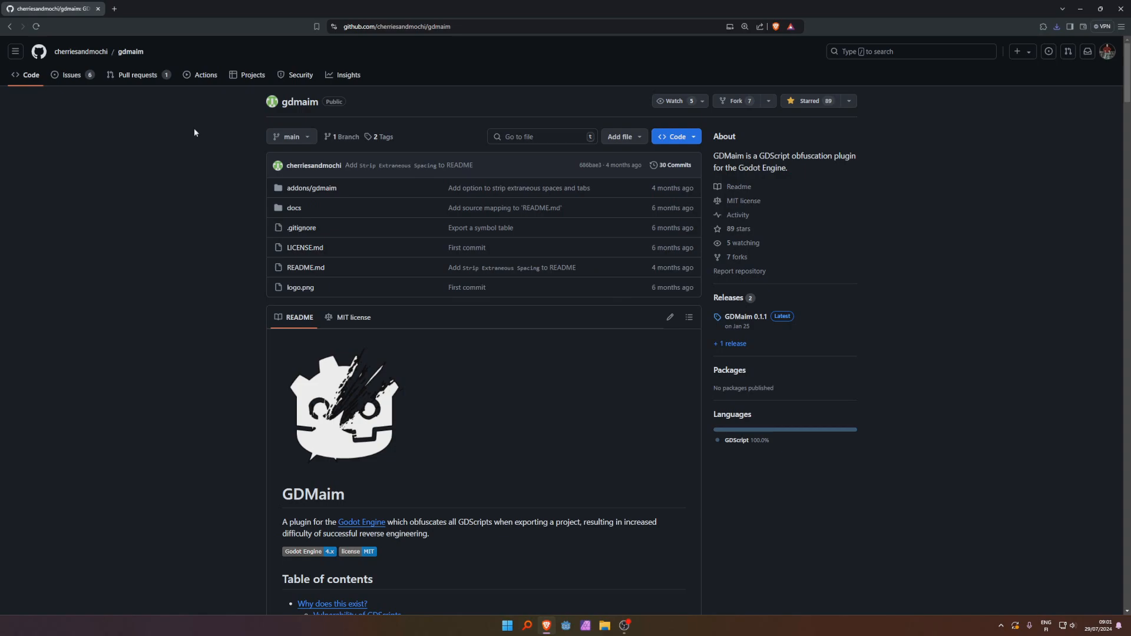
{"action": "mouse_move", "coordinate": [730, 370]}
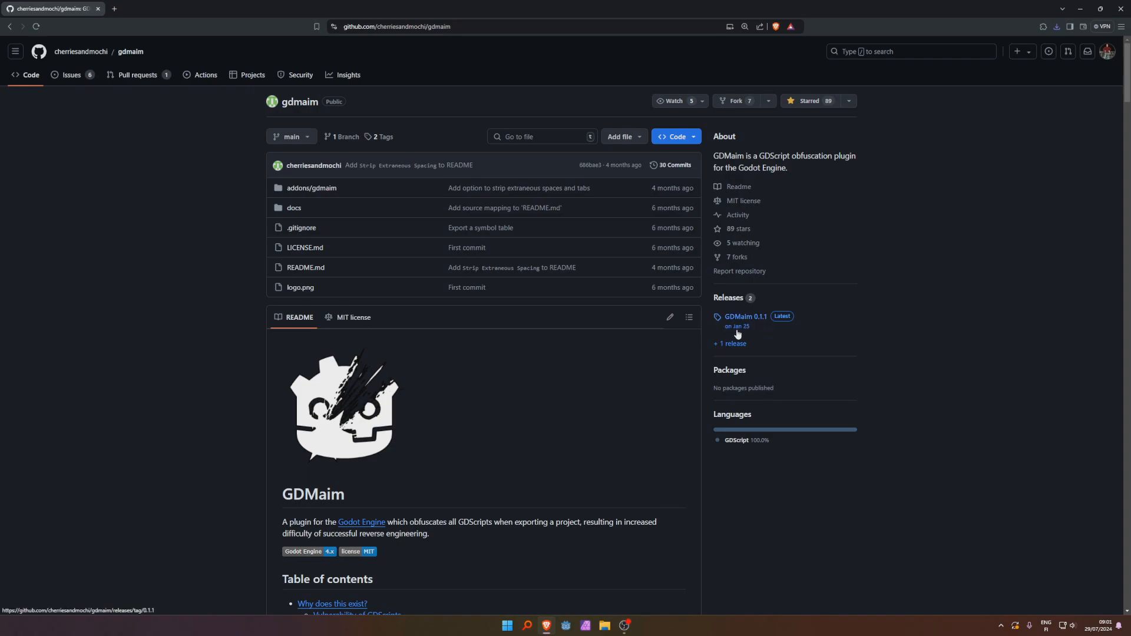
{"action": "mouse_move", "coordinate": [1053, 42]}
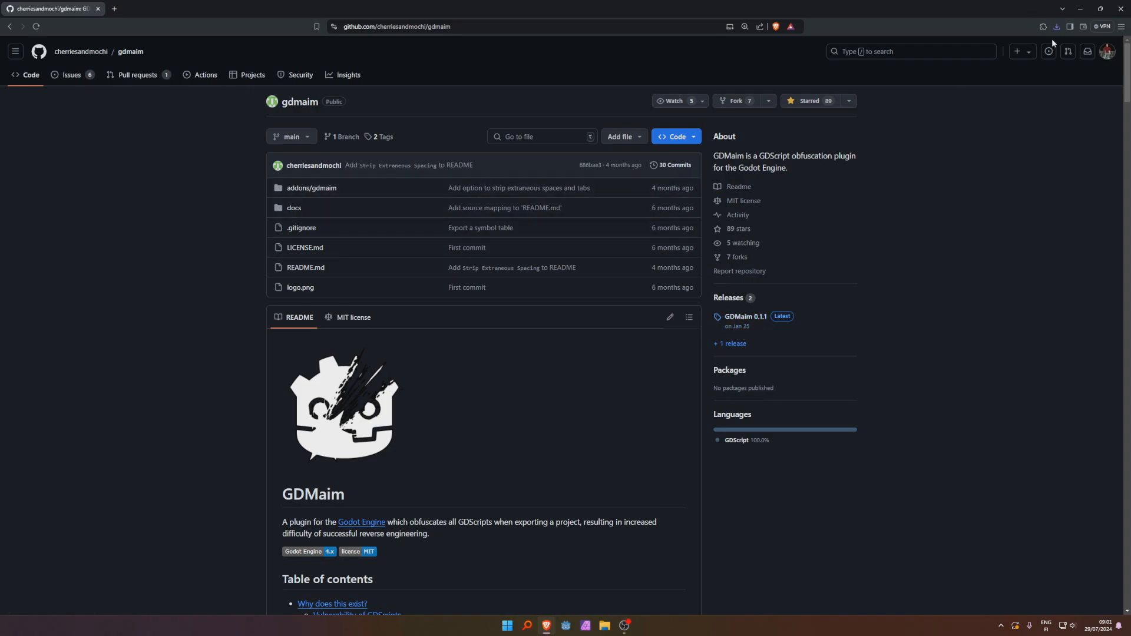
{"action": "left_click", "coordinate": [1057, 27]}
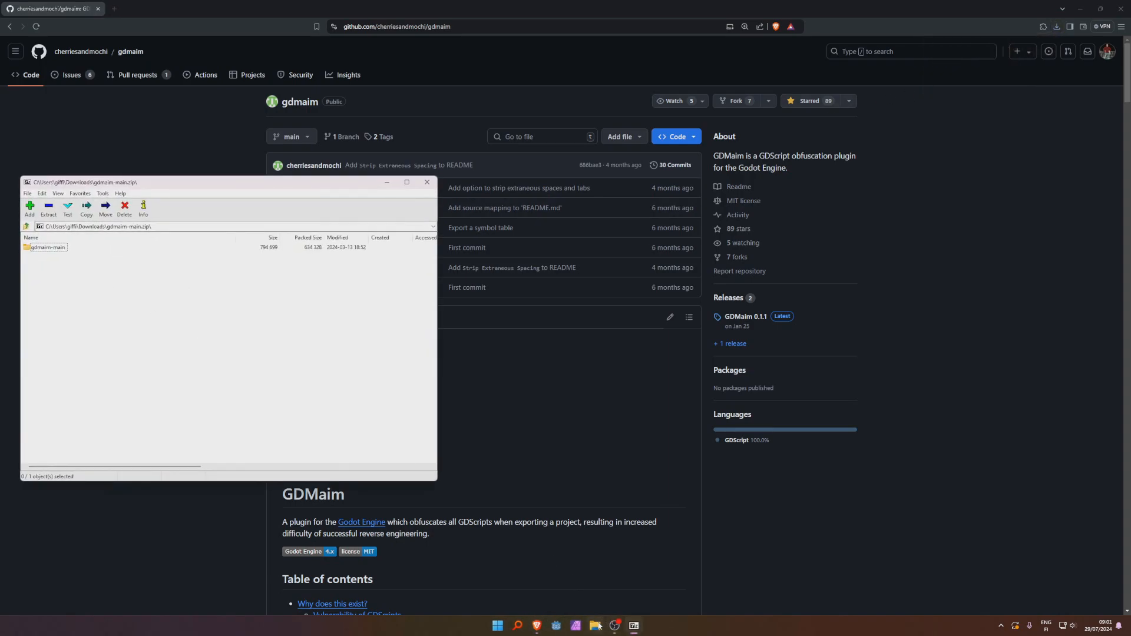
- Copy the addons folder from gdmaim-main into MyCoolGame and open project.godot in Godot
{"action": "left_click", "coordinate": [595, 626]}
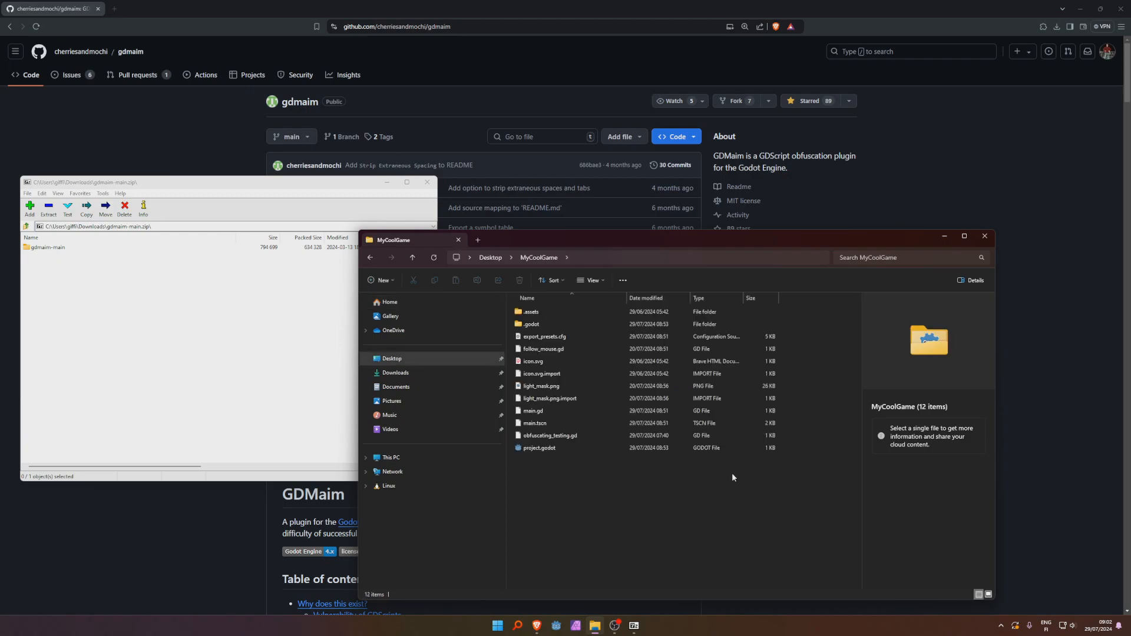
{"action": "left_click", "coordinate": [539, 448]}
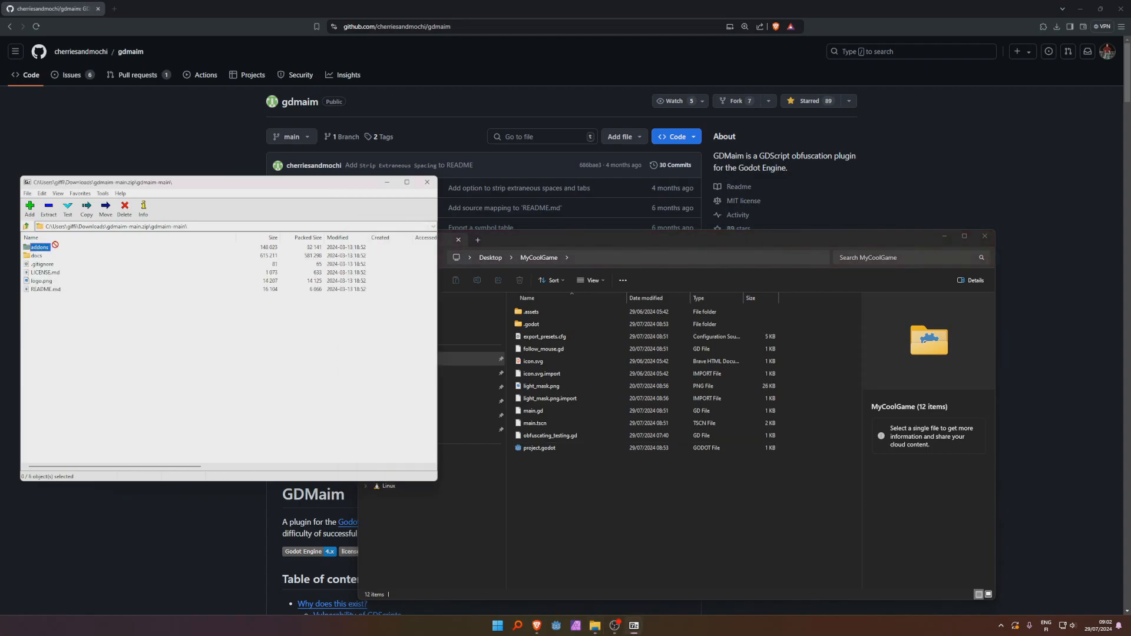
{"action": "mouse_move", "coordinate": [704, 444]}
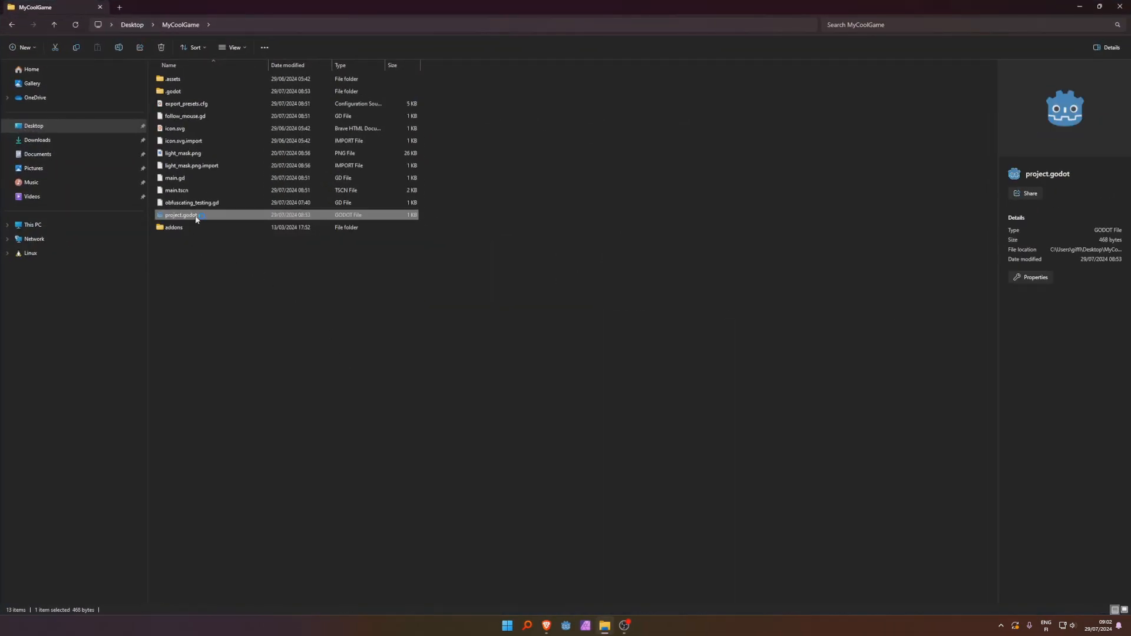
{"action": "double_click", "coordinate": [180, 215]}
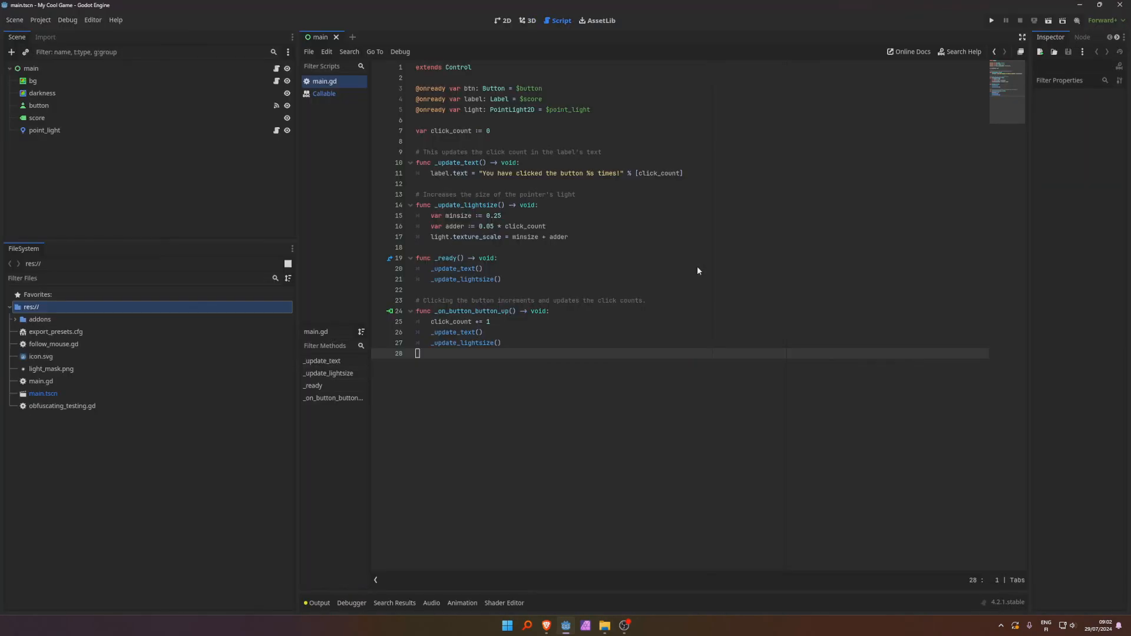
- Enable GDMaim under the Project Settings Plugins list and close the settings window
{"action": "left_click", "coordinate": [40, 19]}
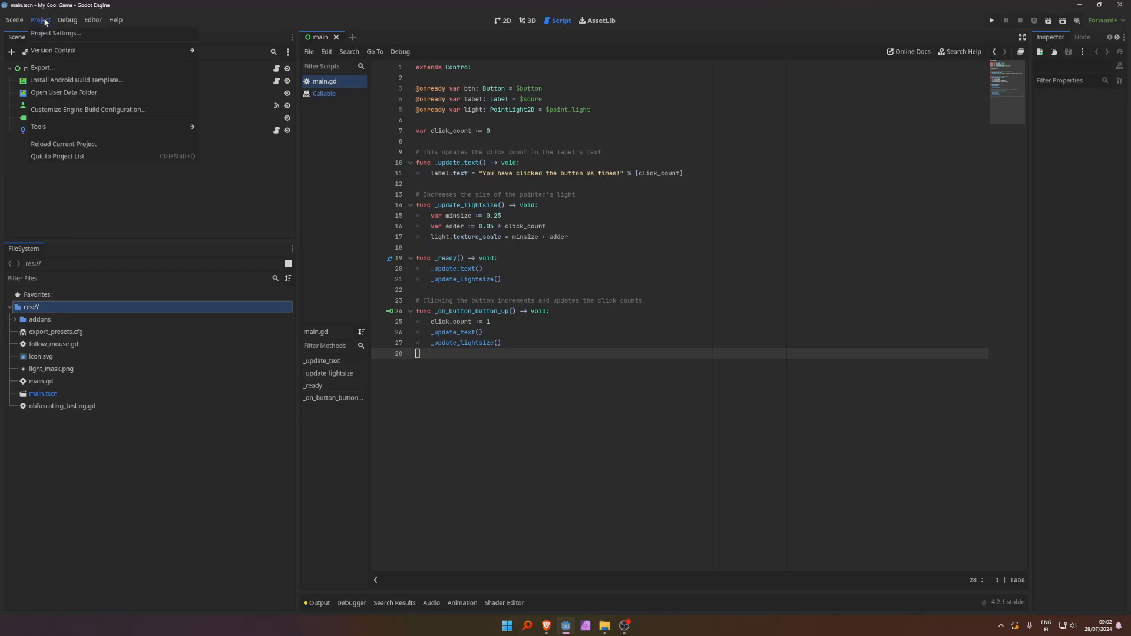
{"action": "left_click", "coordinate": [55, 33]}
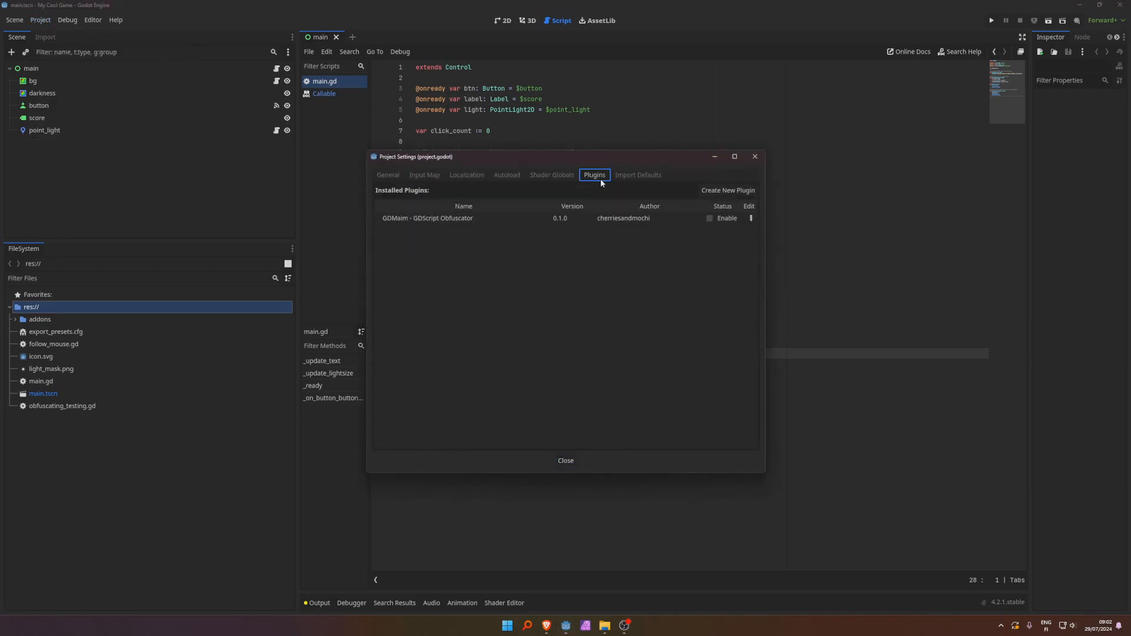
{"action": "mouse_move", "coordinate": [695, 217]}
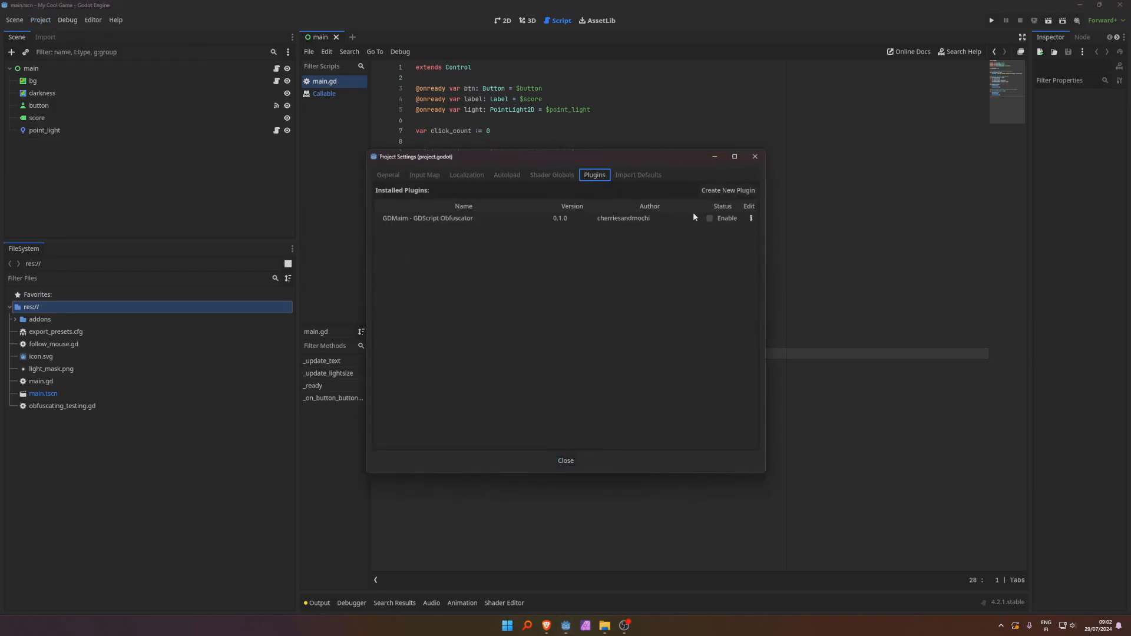
{"action": "left_click", "coordinate": [710, 218]}
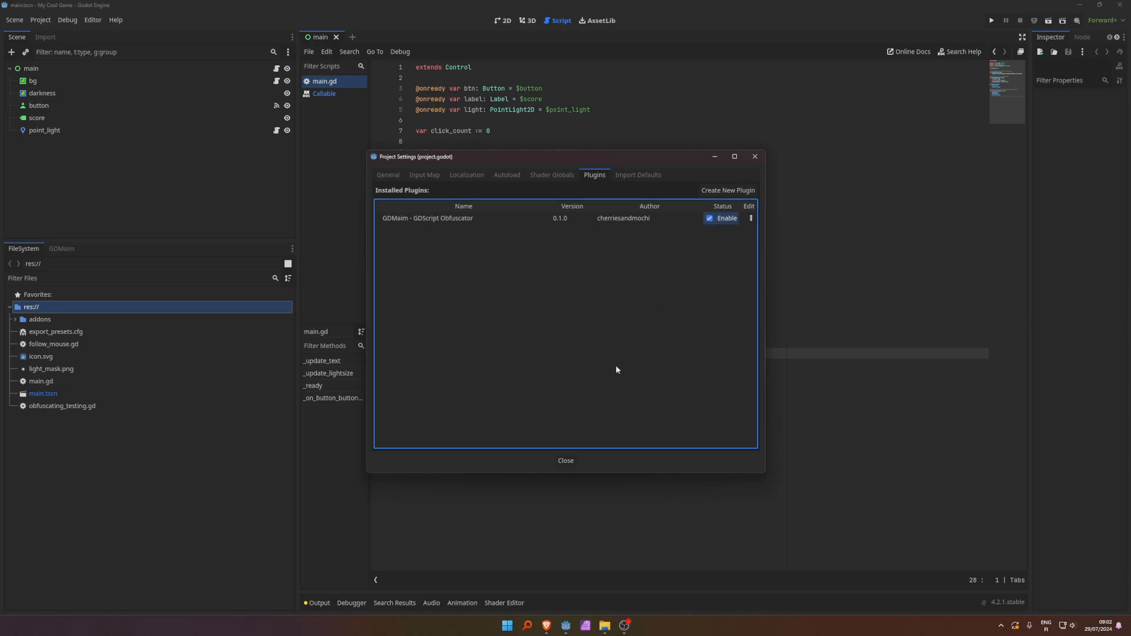
{"action": "left_click", "coordinate": [566, 460]}
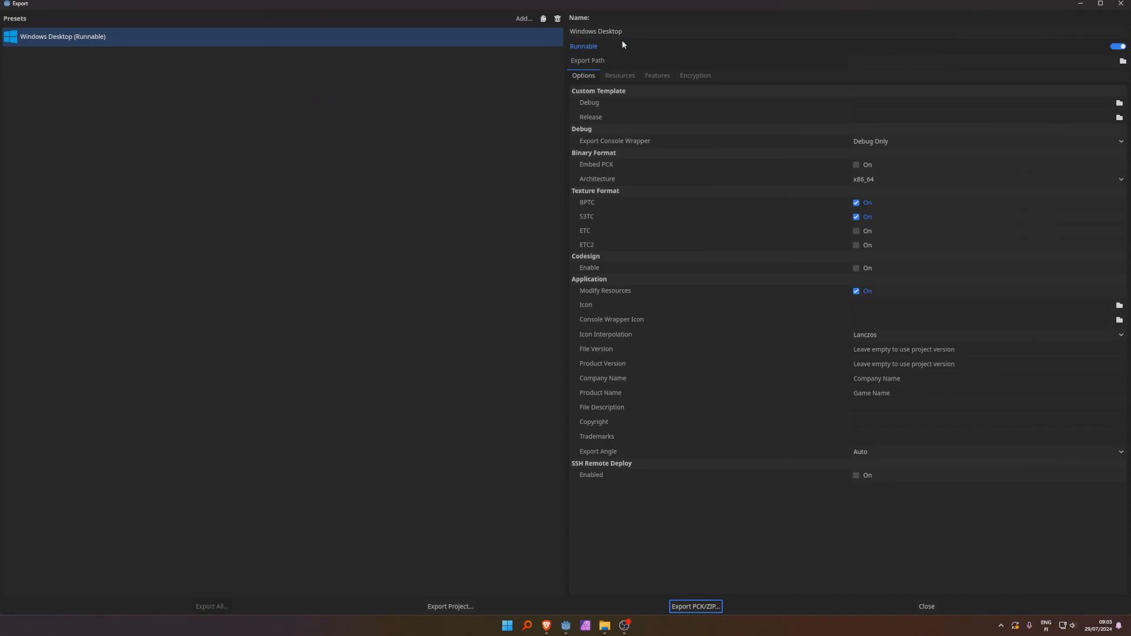
- Remove no_gdmaim from the Windows Desktop preset's custom features and export the project
{"action": "left_click", "coordinate": [619, 75]}
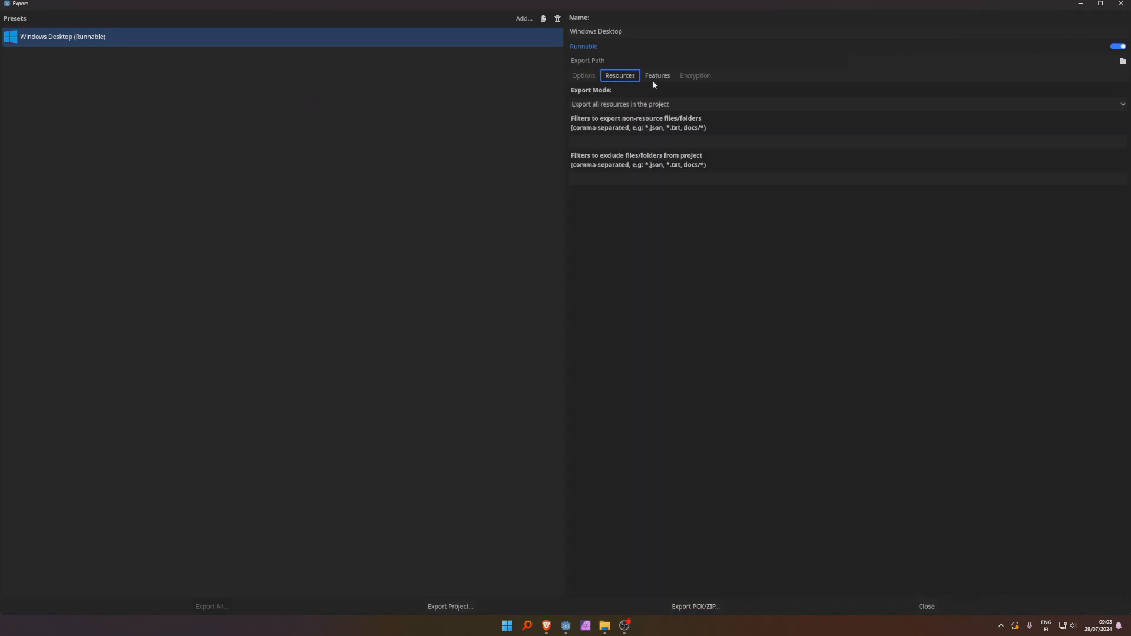
{"action": "left_click", "coordinate": [656, 75]}
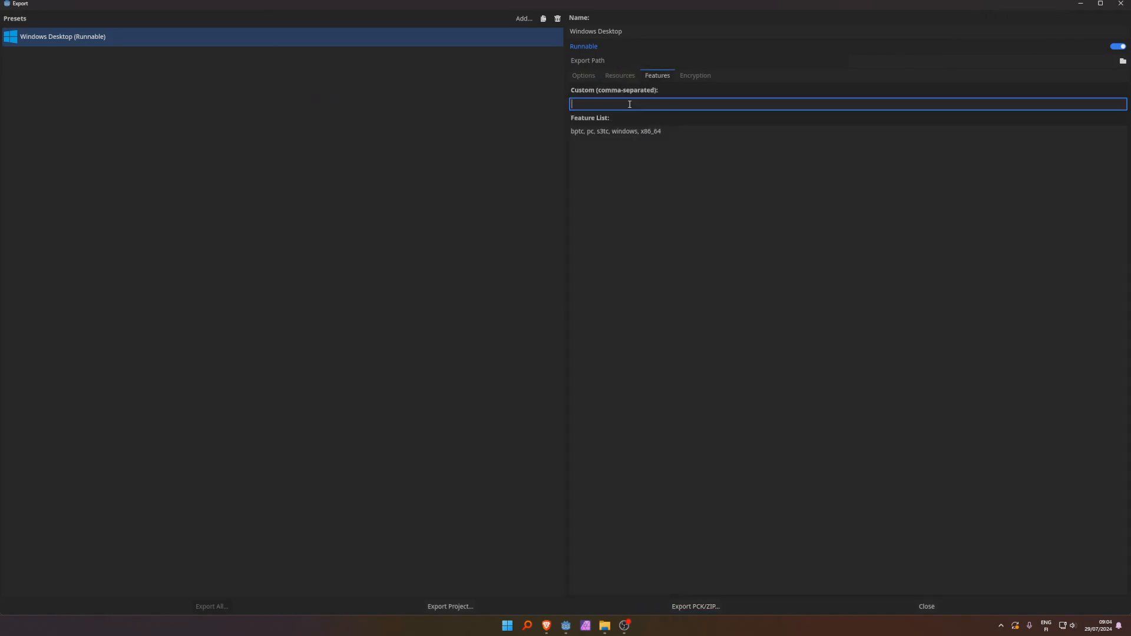
{"action": "type", "text": "no_gdmaim"}
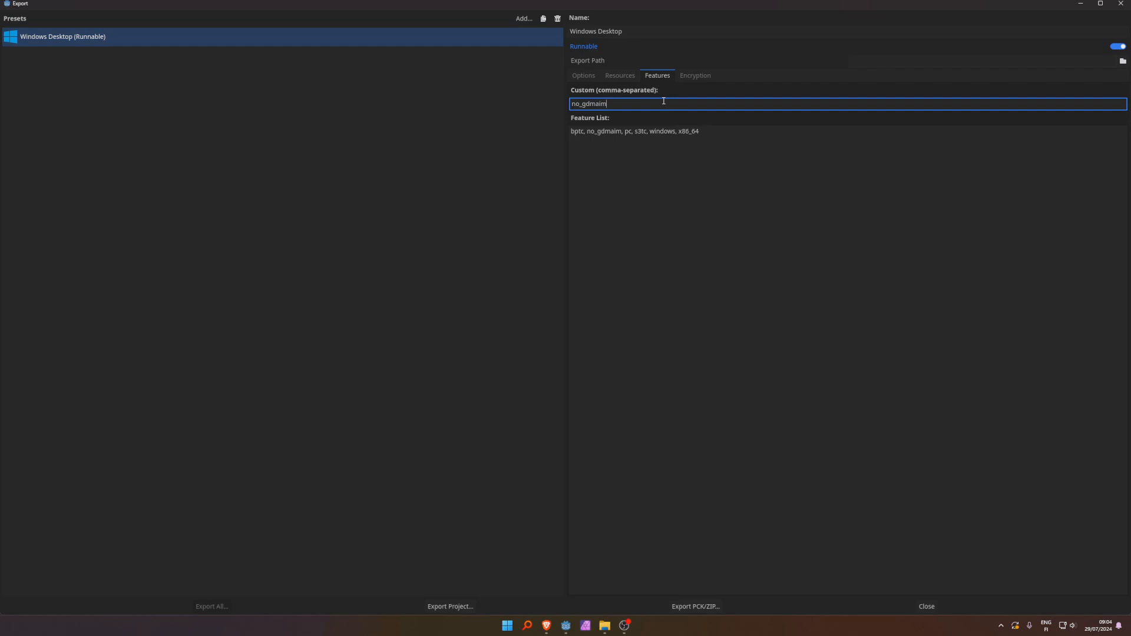
{"action": "key", "text": "ctrl+a"}
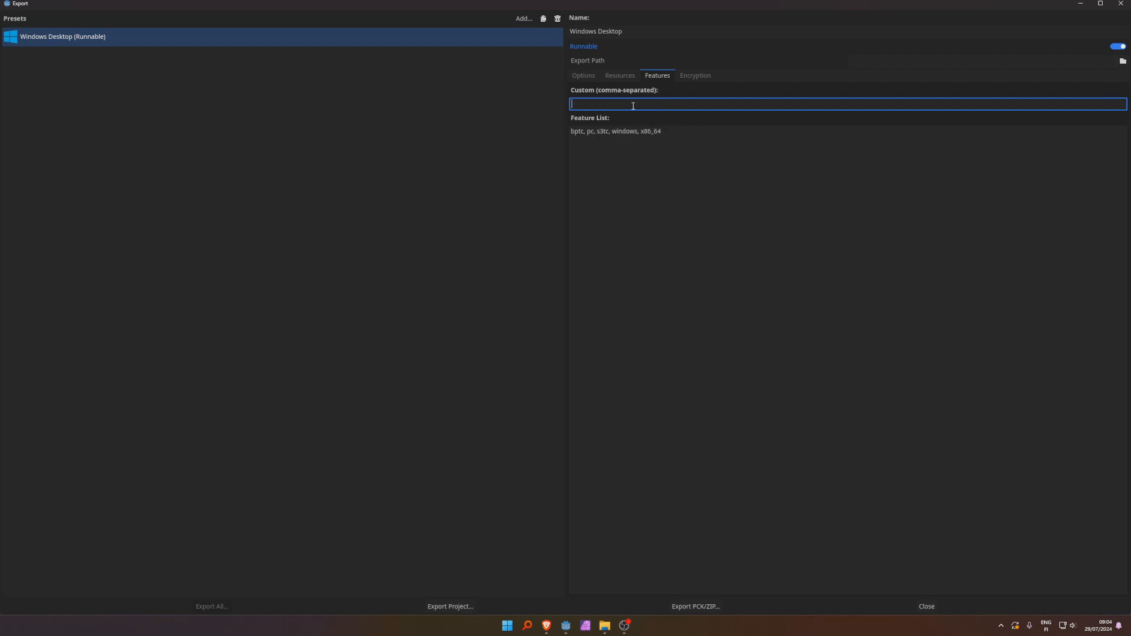
{"action": "left_click", "coordinate": [583, 74]}
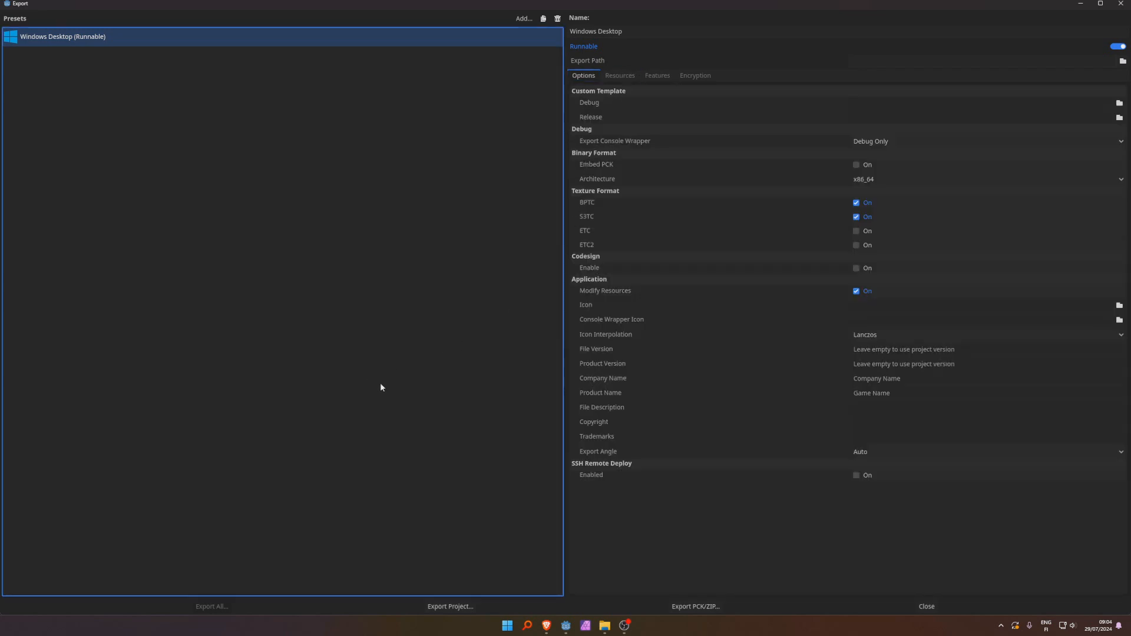
{"action": "left_click", "coordinate": [449, 606]}
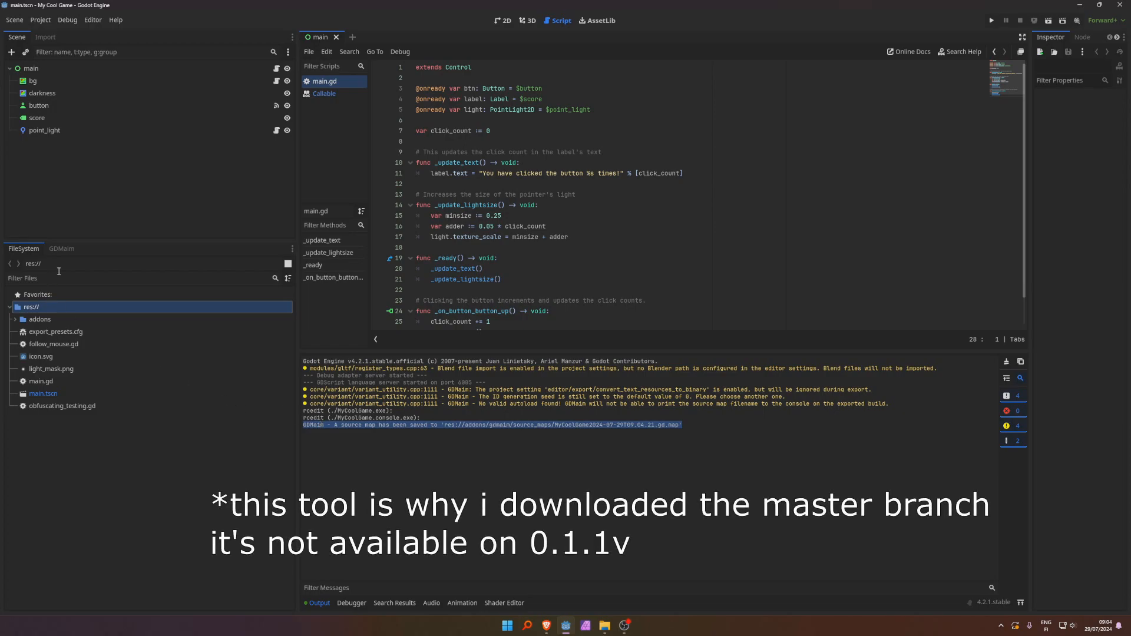
- Load the new .gd.map source map and compare follow_mouse.gd's global_position line with its export
{"action": "left_click", "coordinate": [87, 266]}
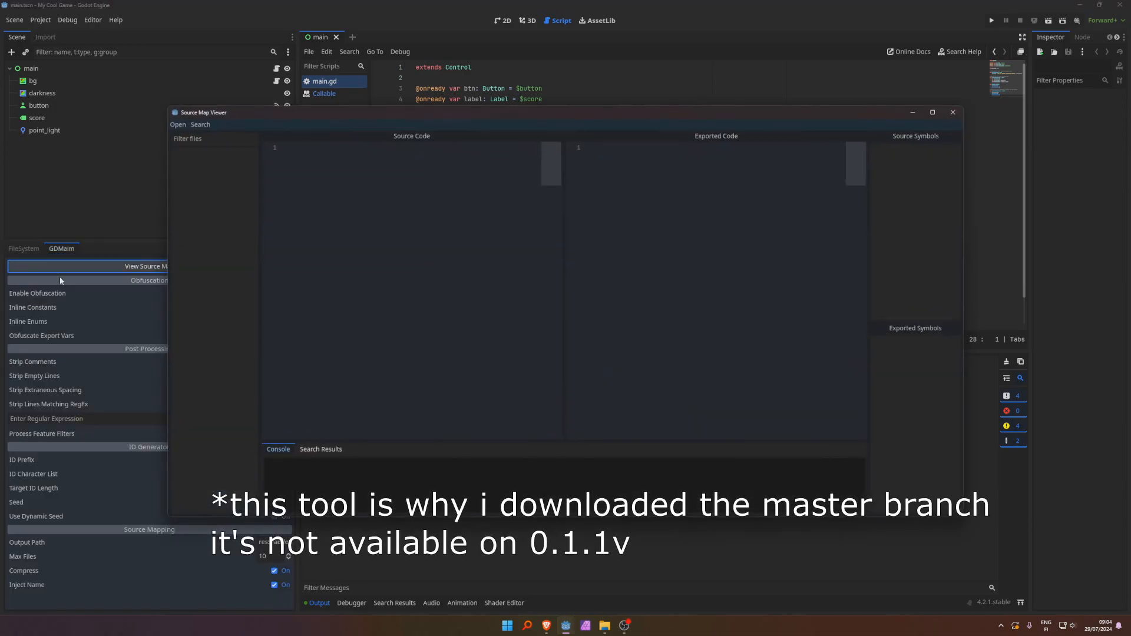
{"action": "left_click", "coordinate": [177, 124]}
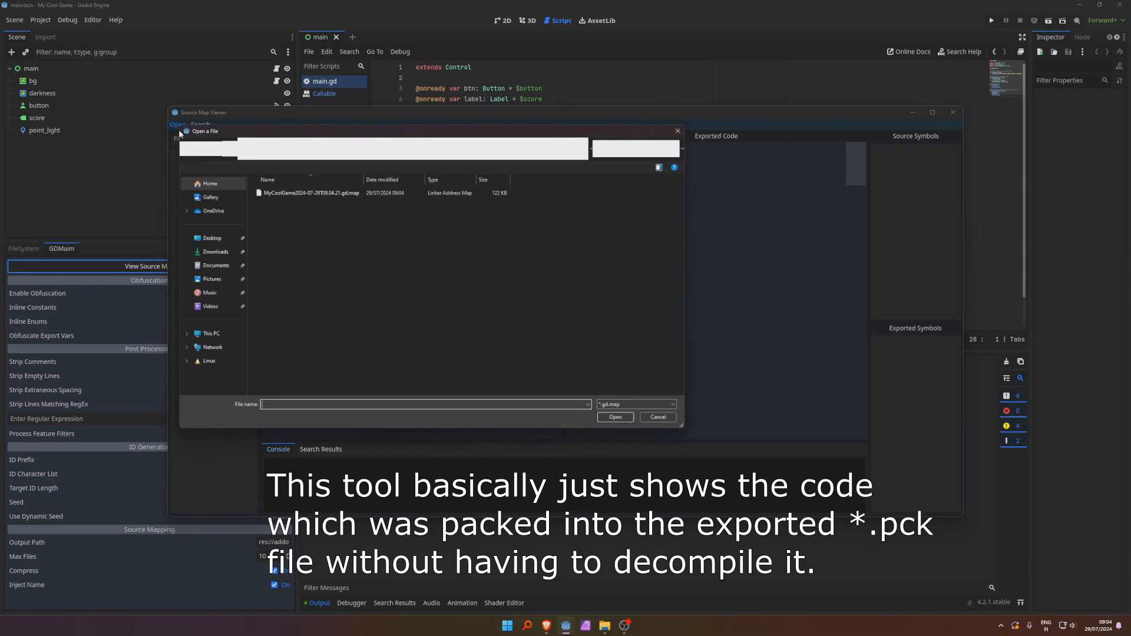
{"action": "left_click", "coordinate": [615, 417]}
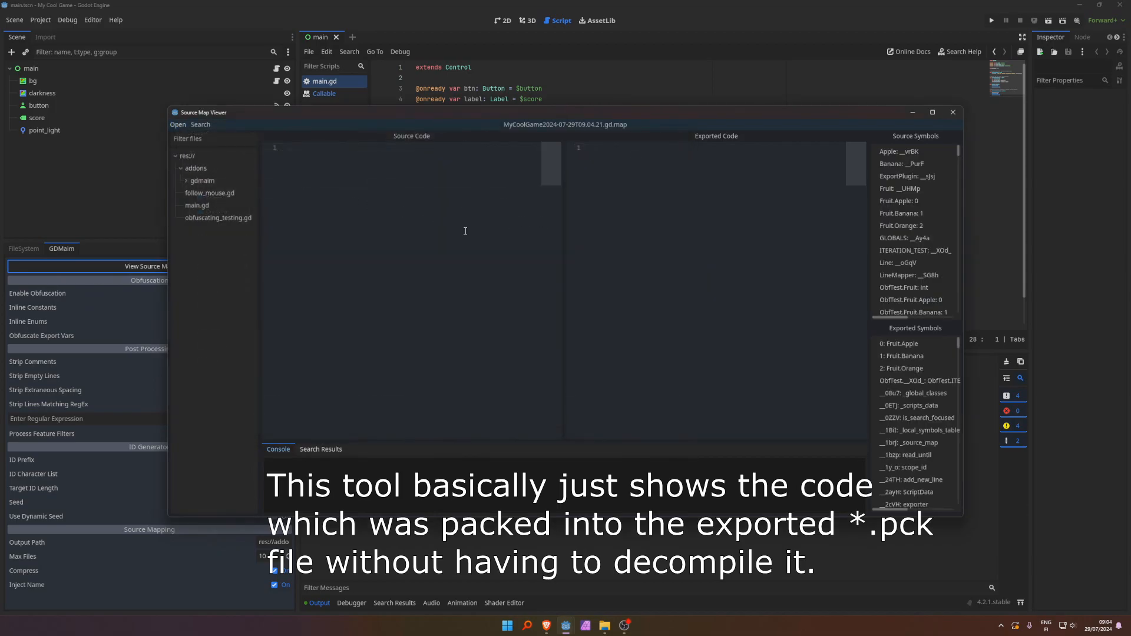
{"action": "left_click", "coordinate": [209, 193]}
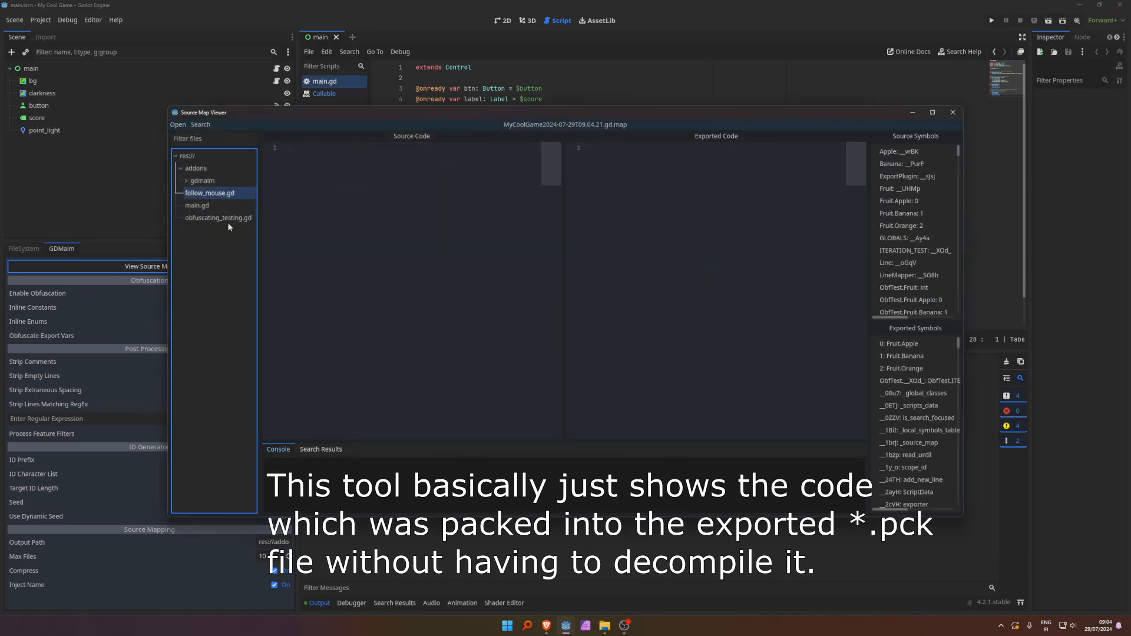
{"action": "left_click", "coordinate": [209, 193]}
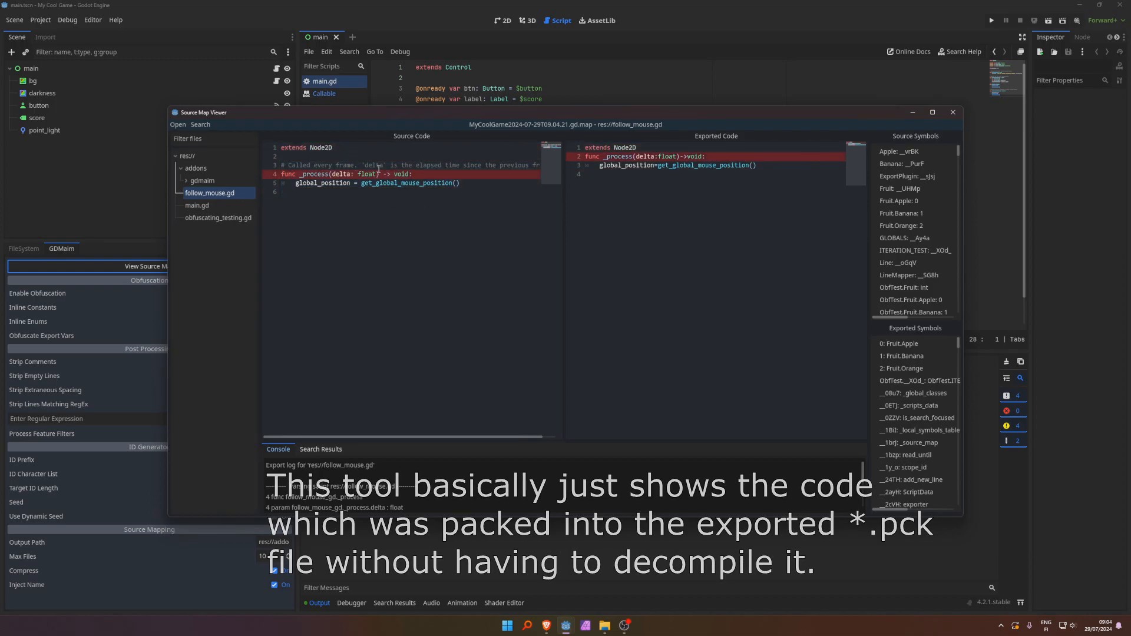
{"action": "double_click", "coordinate": [312, 174]}
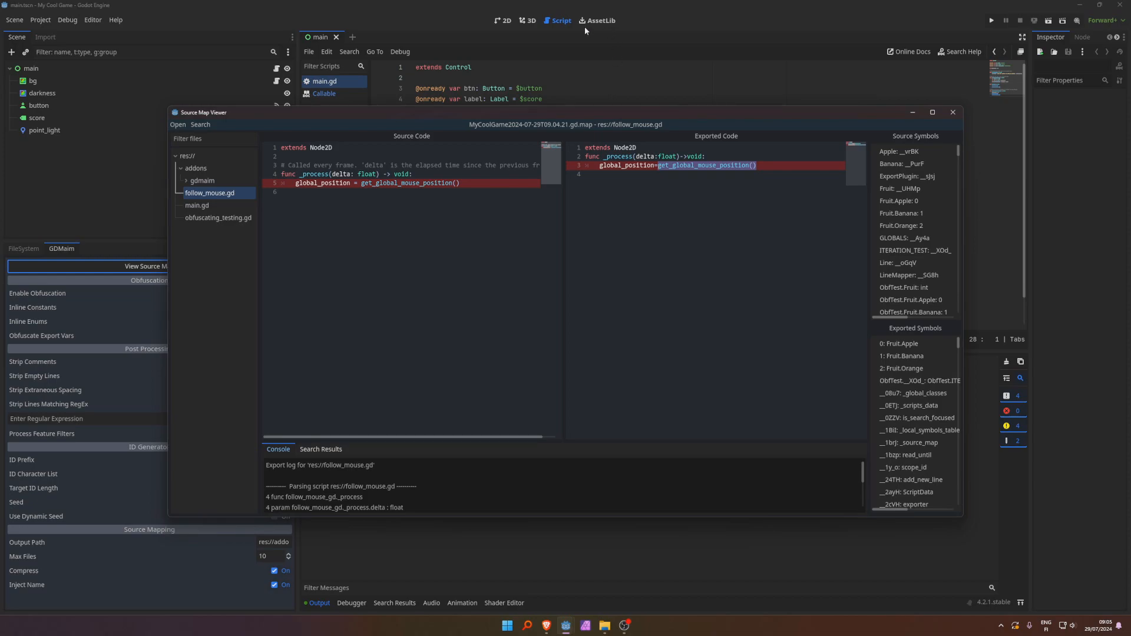
- Show main.gd and trace _update_text and _update_lightsize to their obfuscated exported lines
{"action": "left_click", "coordinate": [198, 205]}
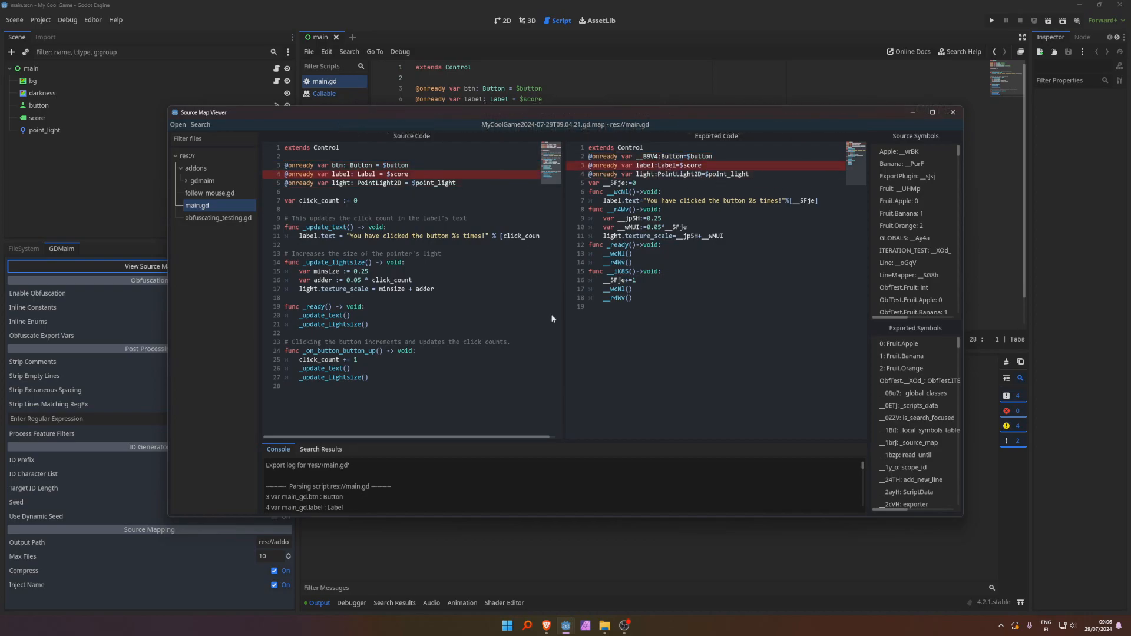
{"action": "left_click", "coordinate": [327, 227]}
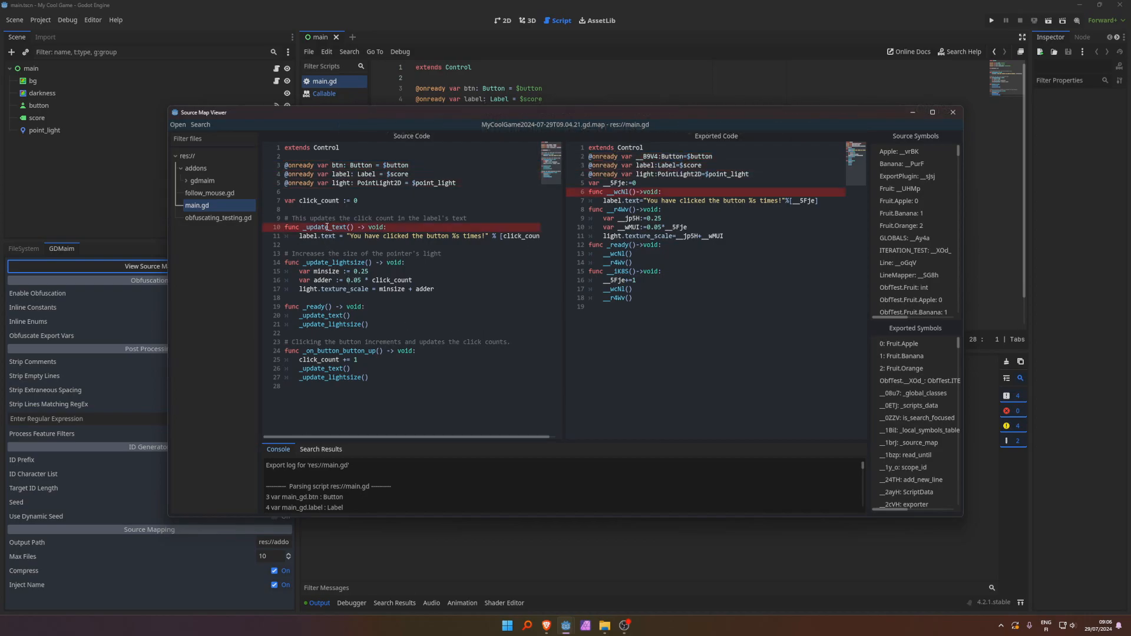
{"action": "double_click", "coordinate": [323, 227]}
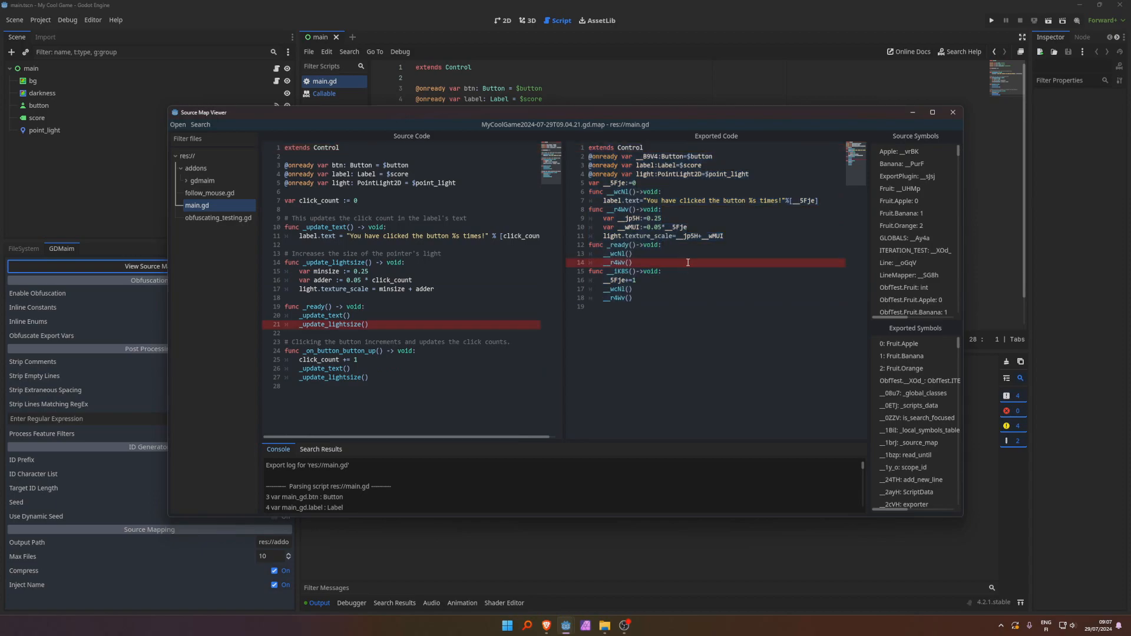
{"action": "mouse_move", "coordinate": [676, 268]}
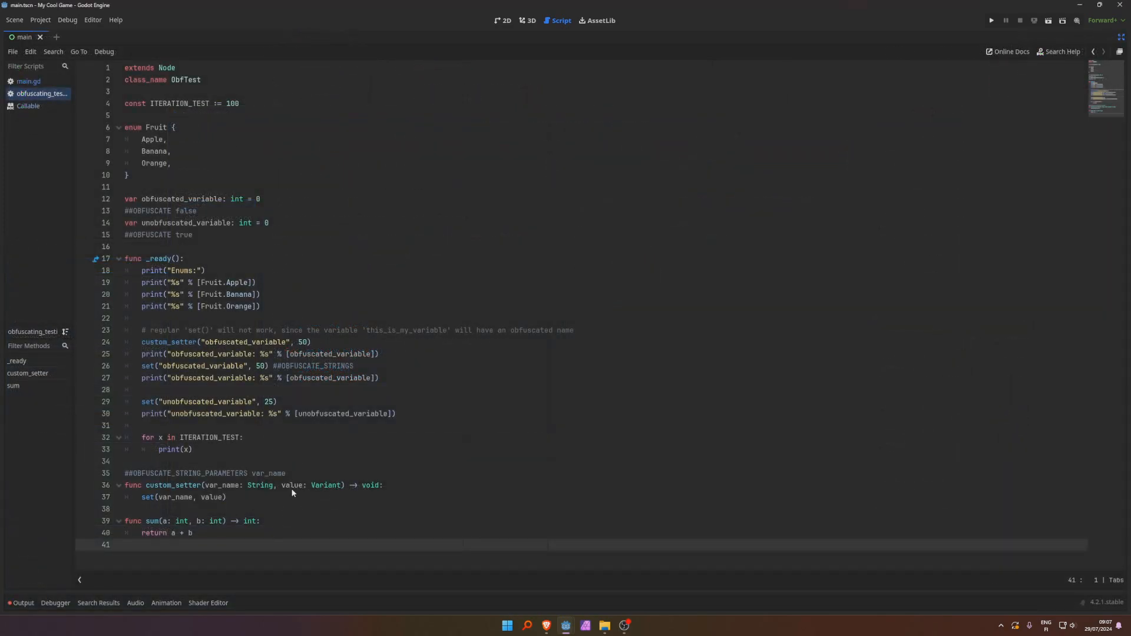
{"action": "mouse_move", "coordinate": [311, 487]}
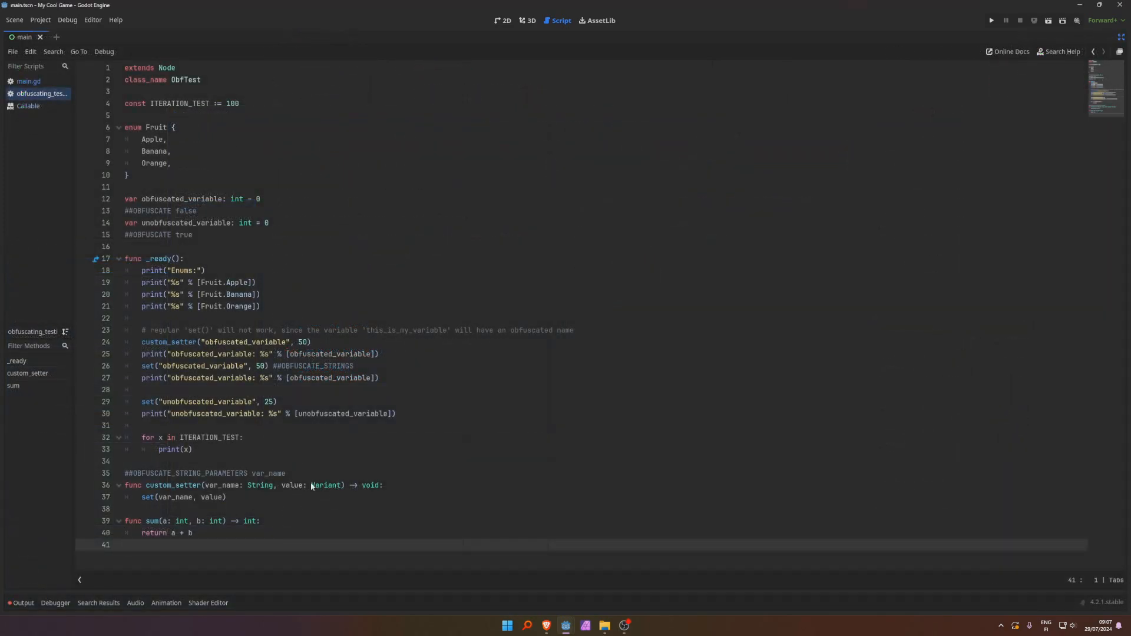
- Review the ##OBFUSCATE false/true annotations, unobfuscated_variable, and line 26's set call in obfuscating_testing.gd
{"action": "left_click", "coordinate": [145, 211]}
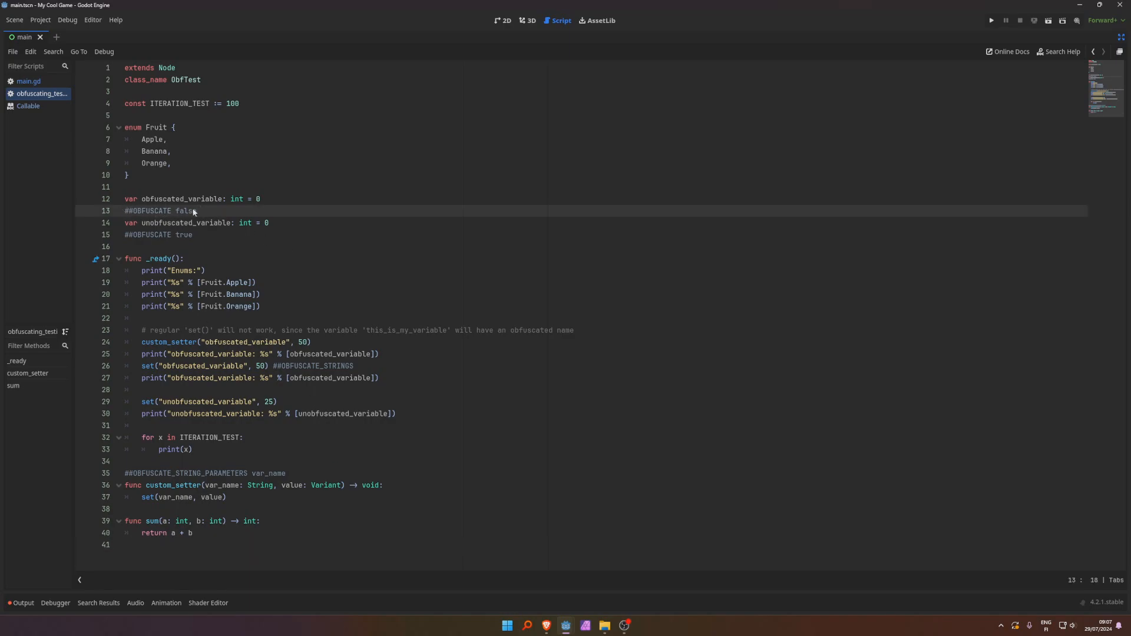
{"action": "left_click", "coordinate": [195, 234]}
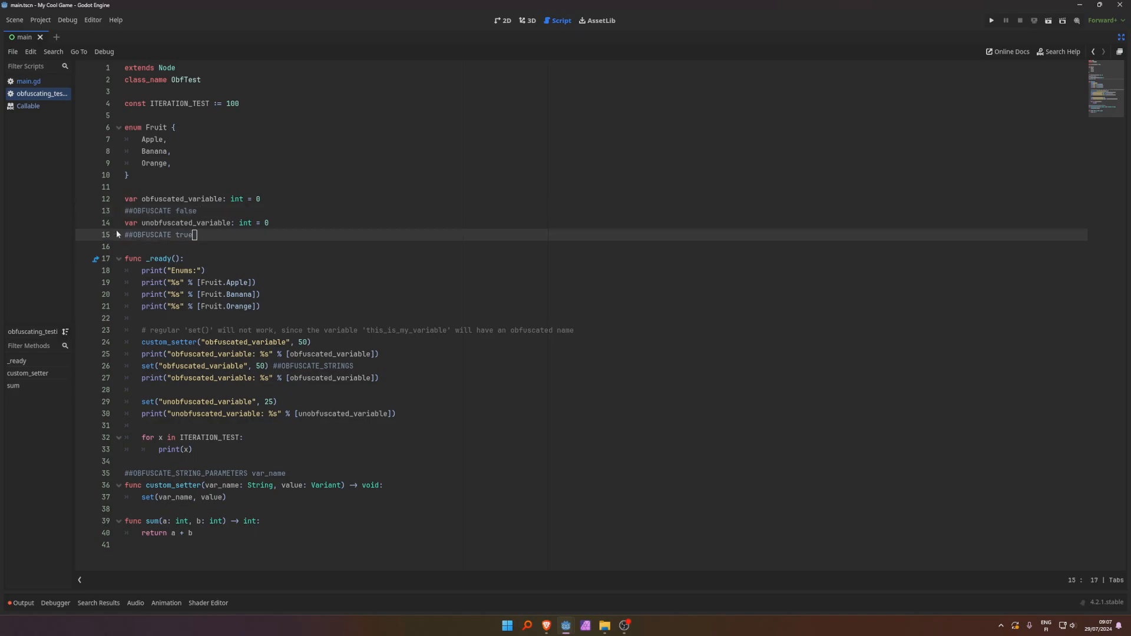
{"action": "double_click", "coordinate": [186, 223]}
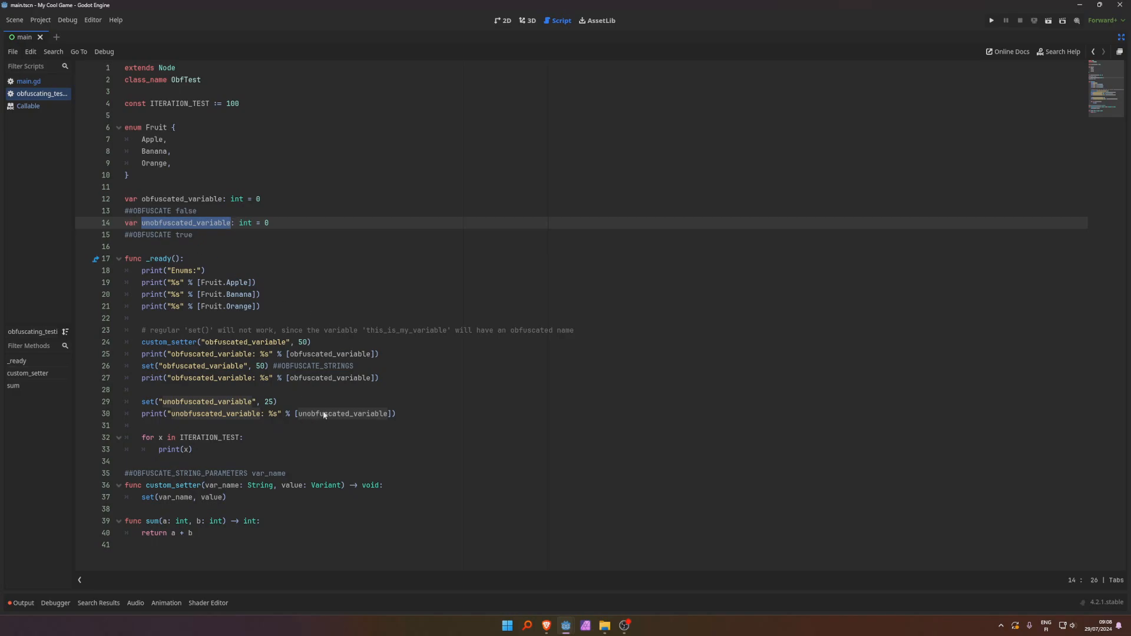
{"action": "left_click", "coordinate": [297, 413]}
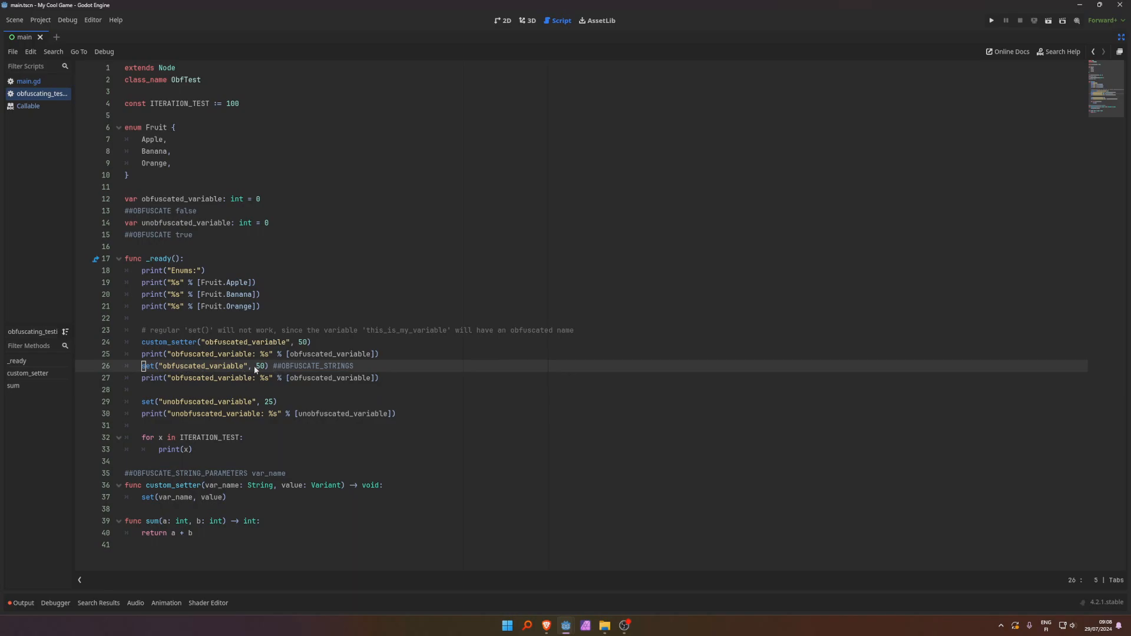
{"action": "double_click", "coordinate": [203, 365]}
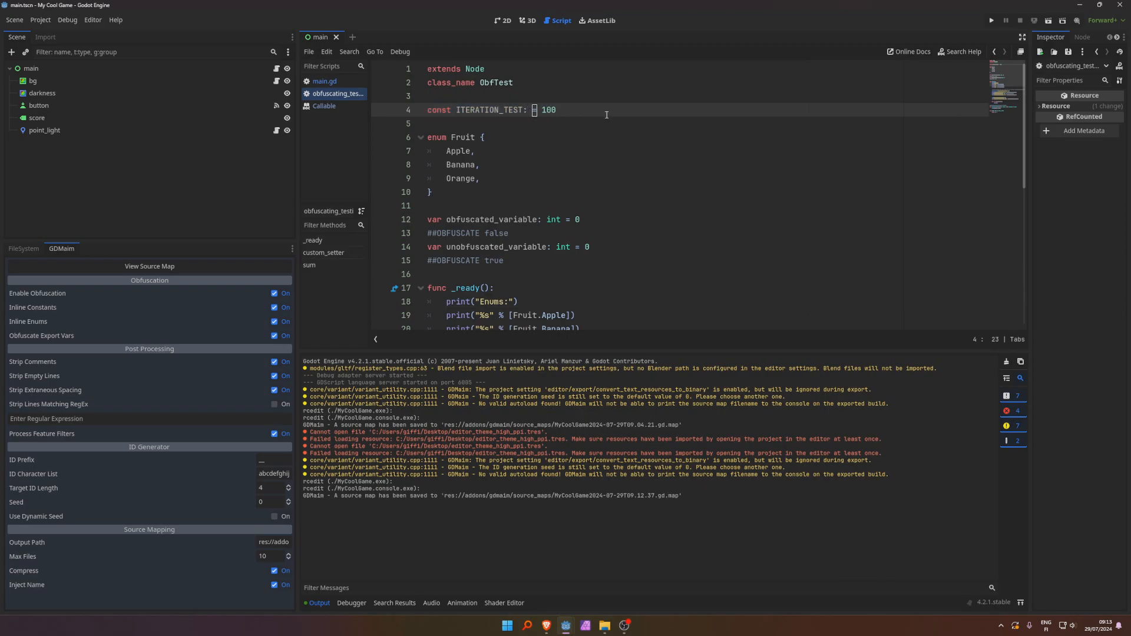
- Change line 4 to read const ITERATION_TEST: int = 100
{"action": "type", "text": "int ="}
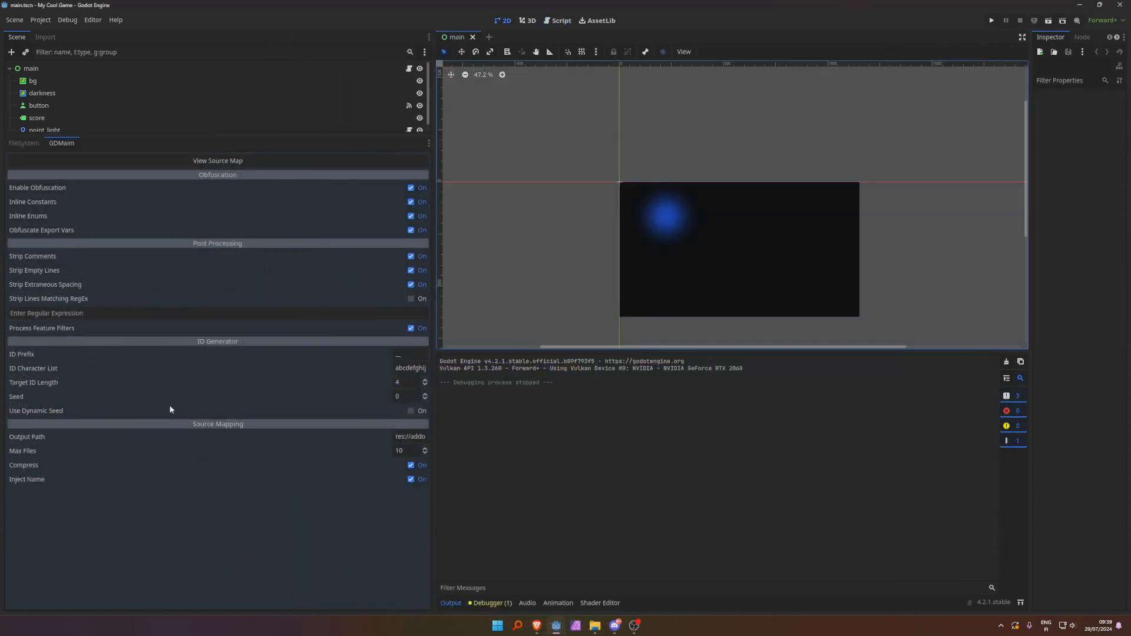
{"action": "mouse_move", "coordinate": [56, 398]}
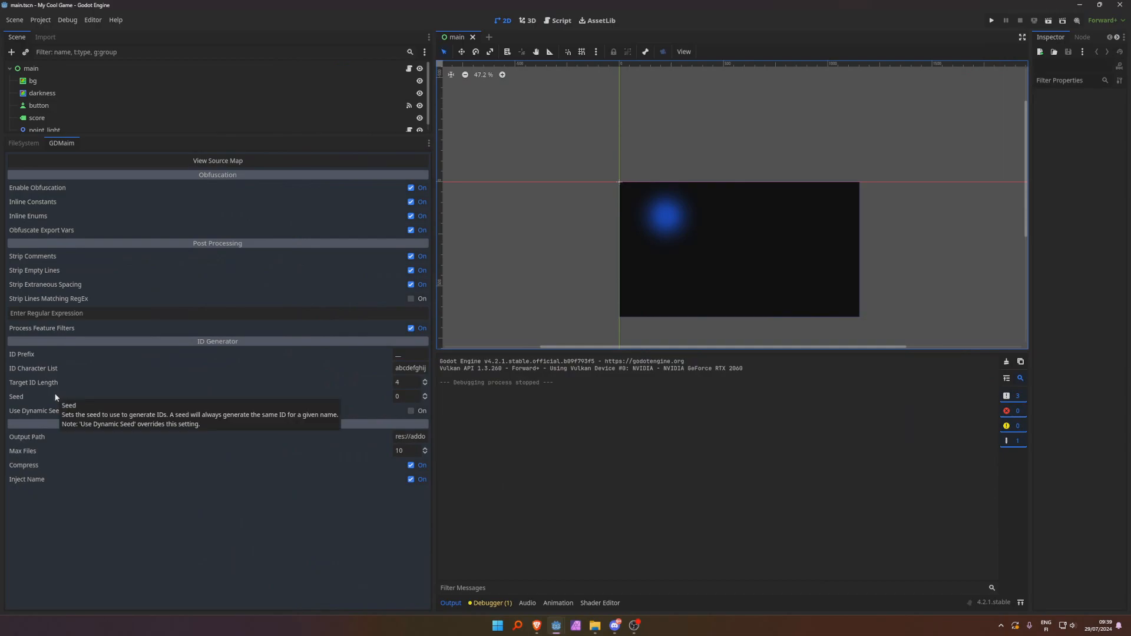
{"action": "left_click", "coordinate": [406, 396]}
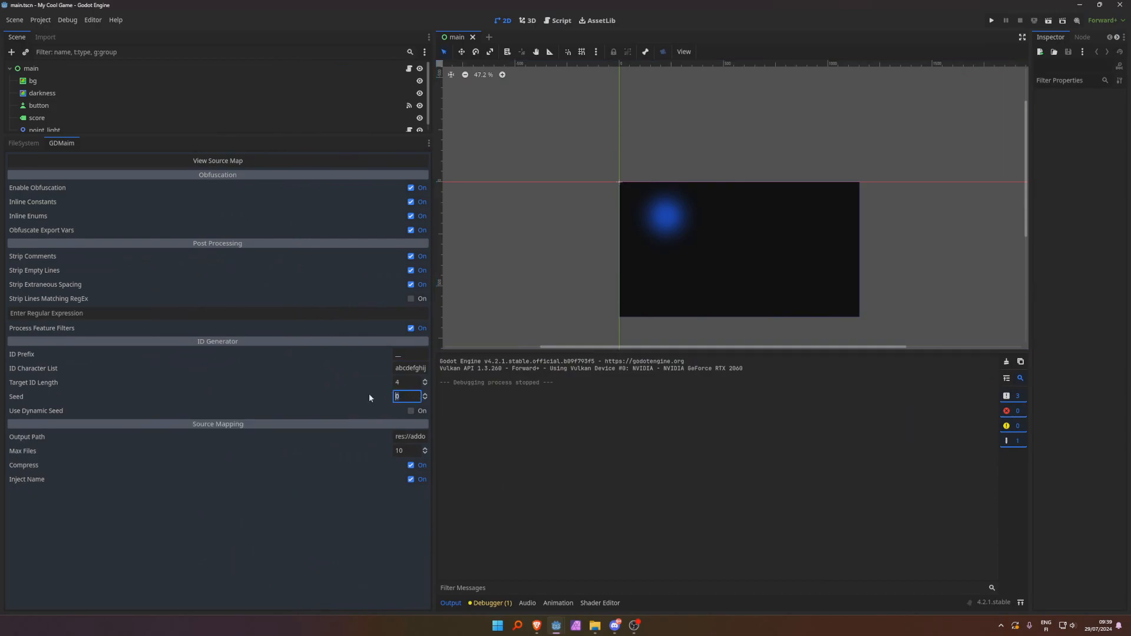
{"action": "mouse_move", "coordinate": [406, 396]}
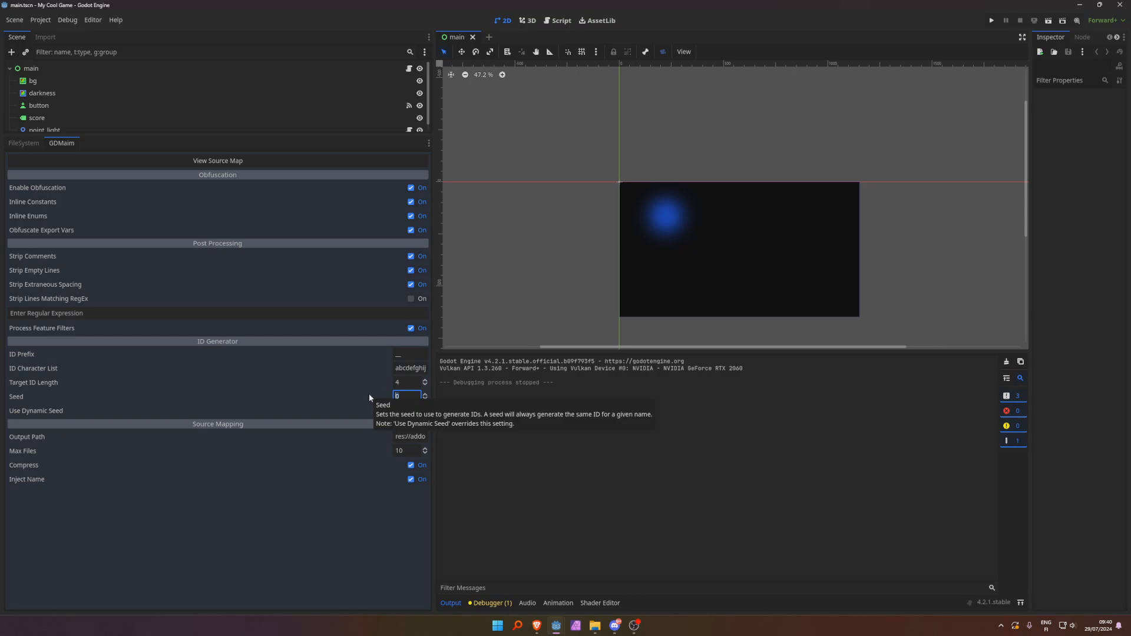
{"action": "left_click", "coordinate": [411, 411]}
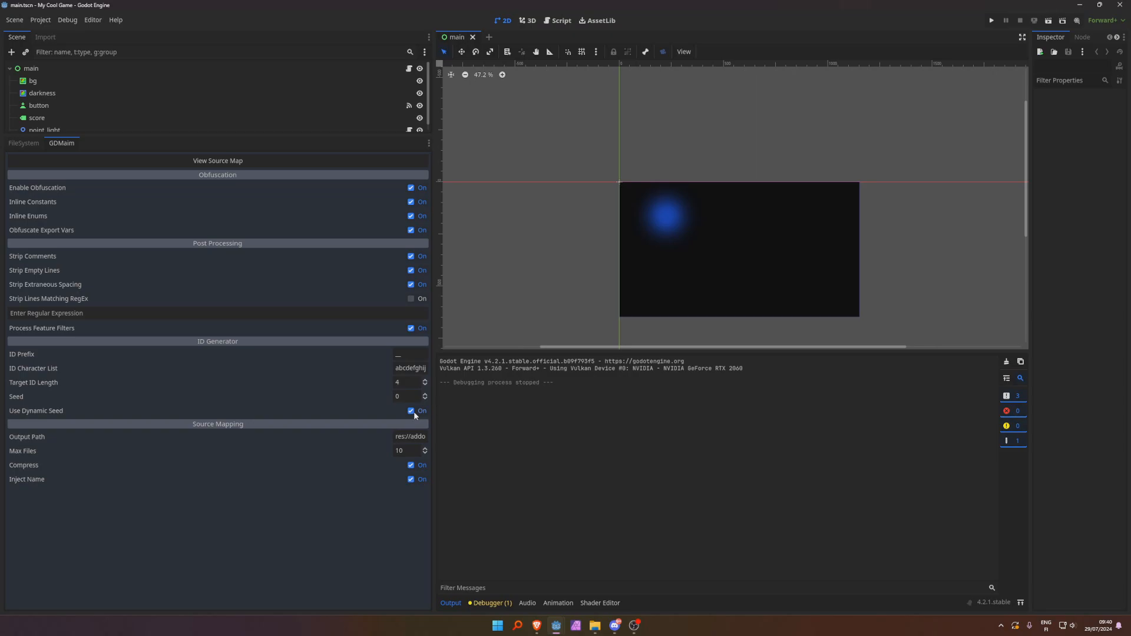
{"action": "left_click", "coordinate": [411, 411]}
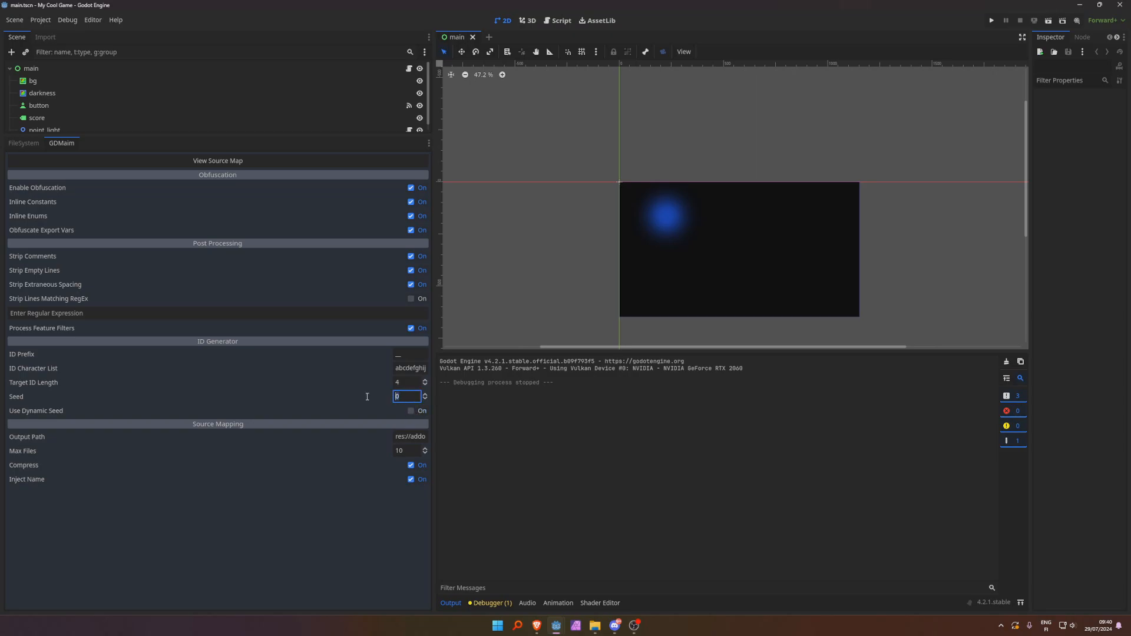
{"action": "mouse_move", "coordinate": [366, 396]}
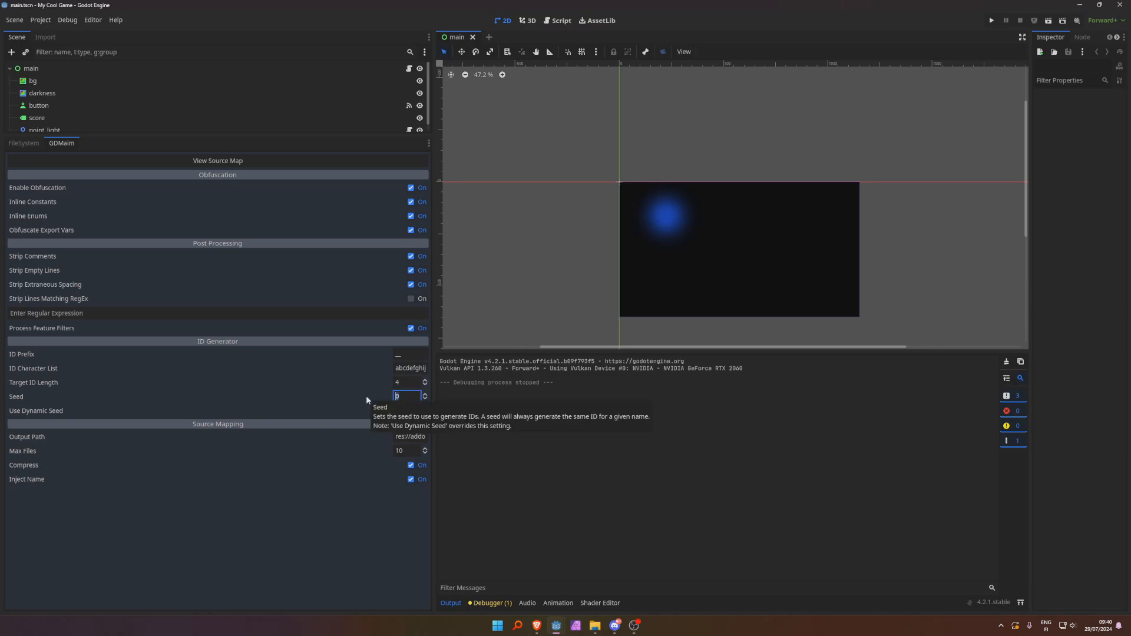